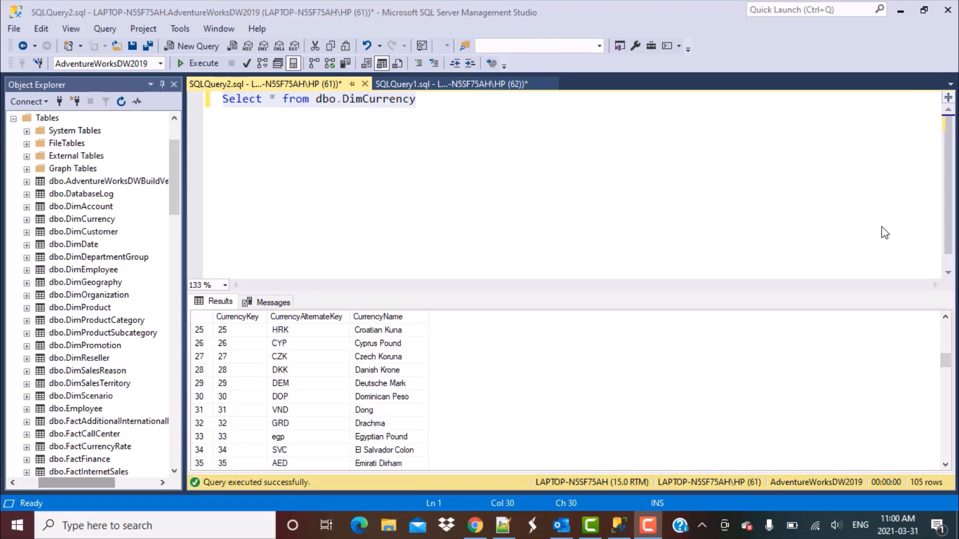
mouse_move(463, 18)
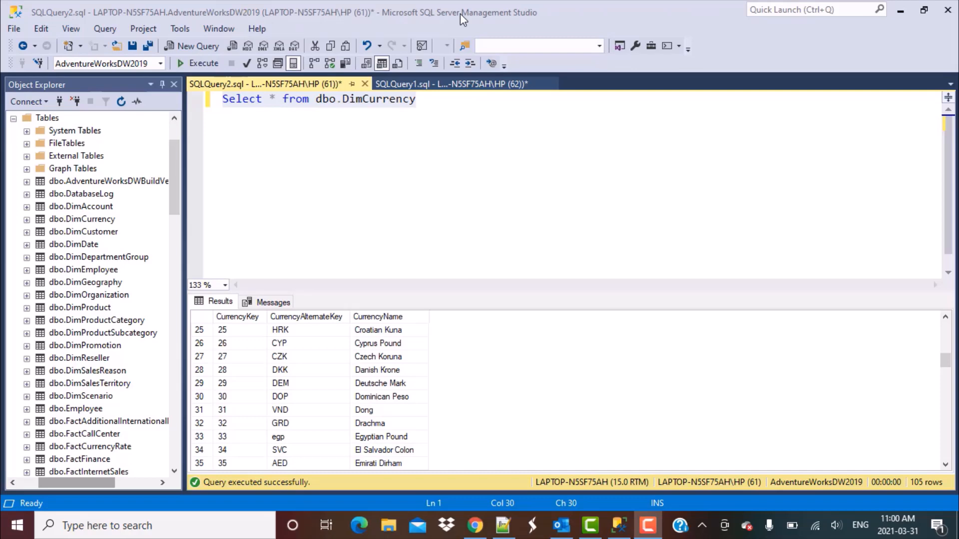
mouse_move(63, 114)
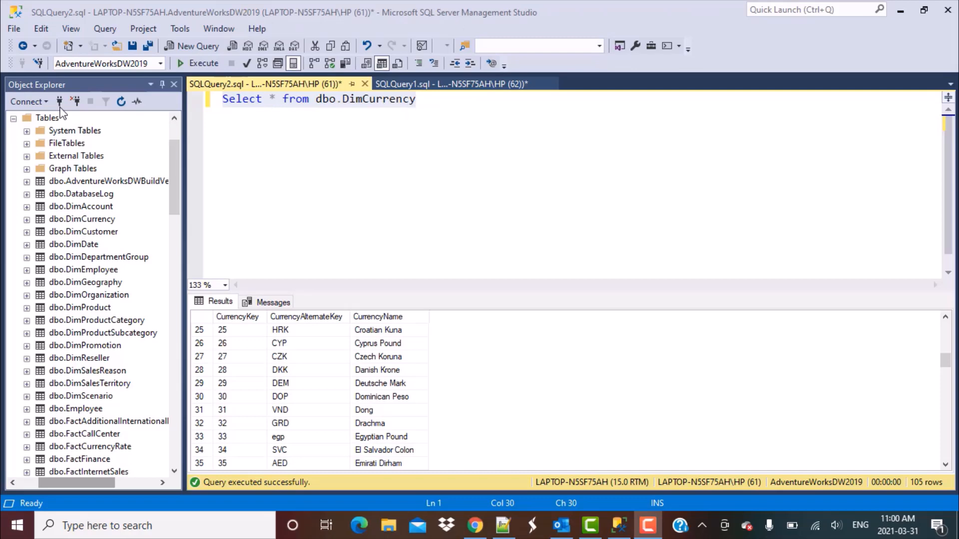
mouse_move(106, 63)
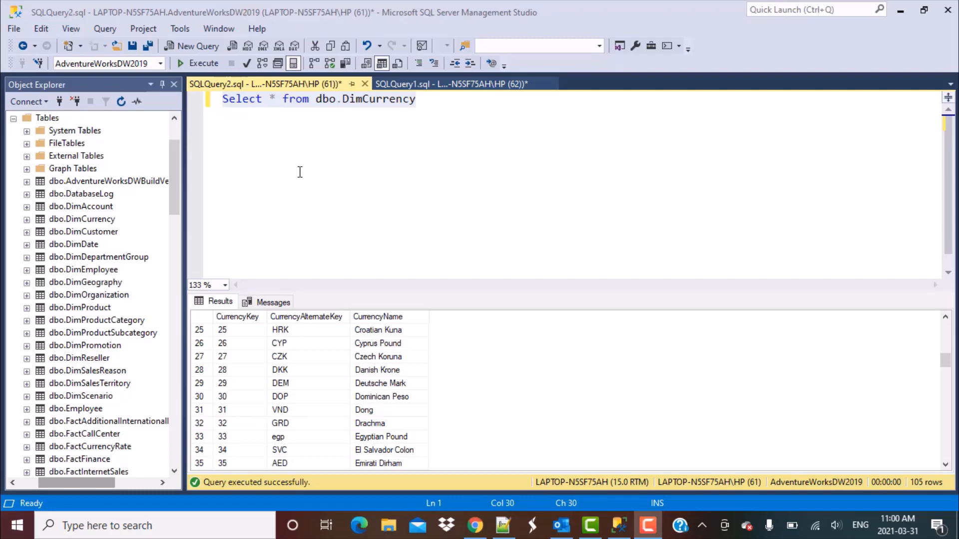
mouse_move(321, 141)
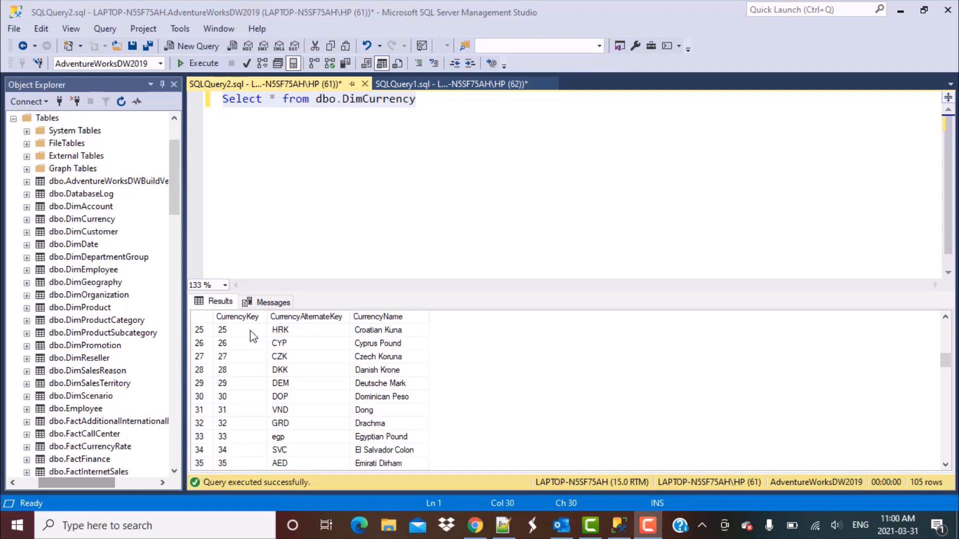
mouse_move(268, 318)
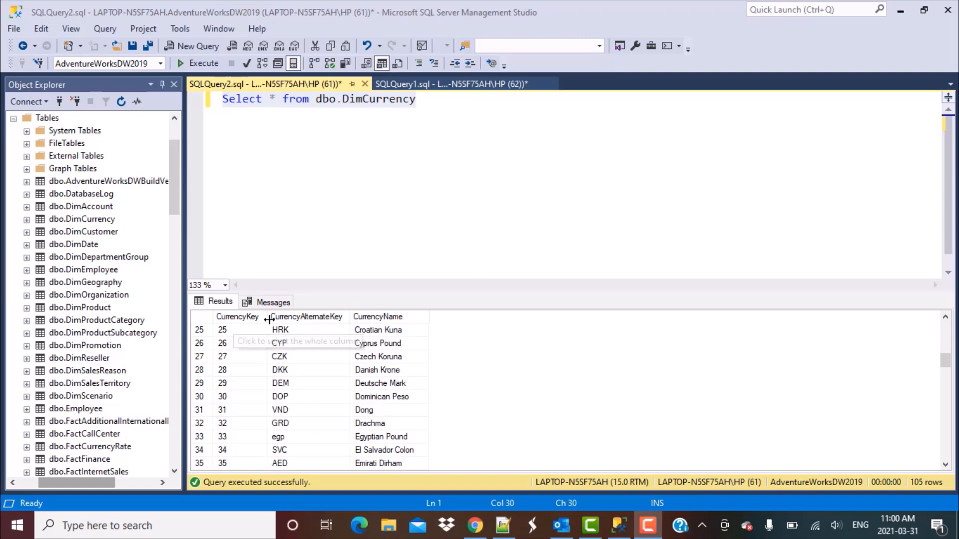
mouse_move(295, 406)
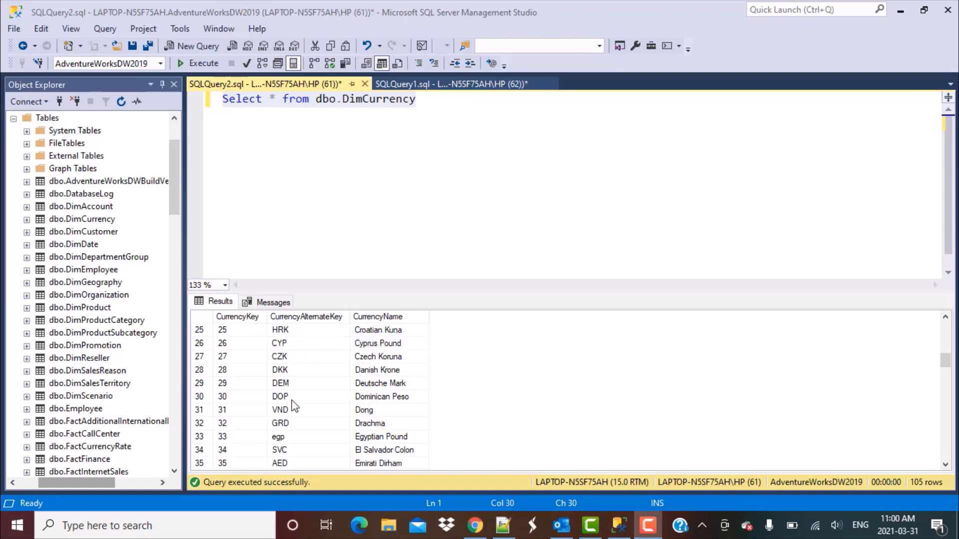
mouse_move(406, 403)
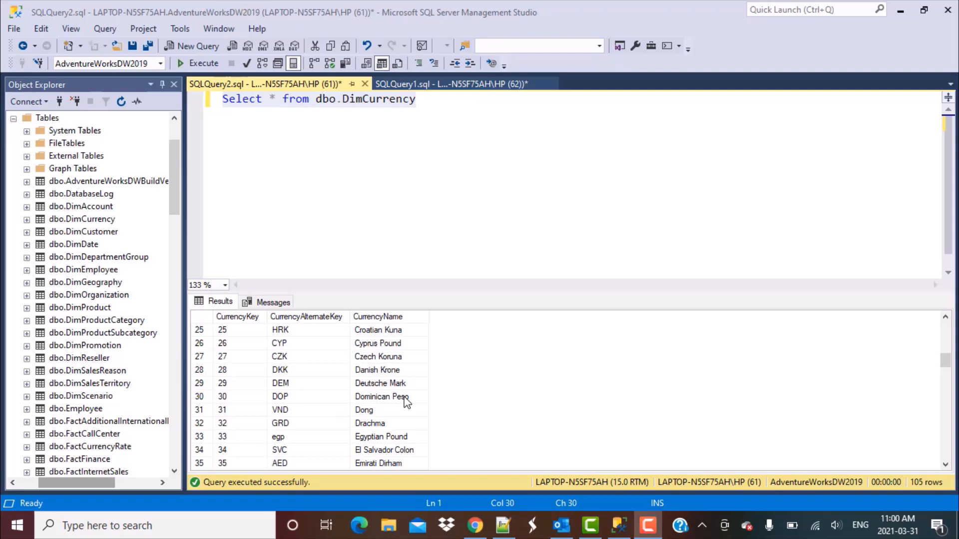
mouse_move(311, 341)
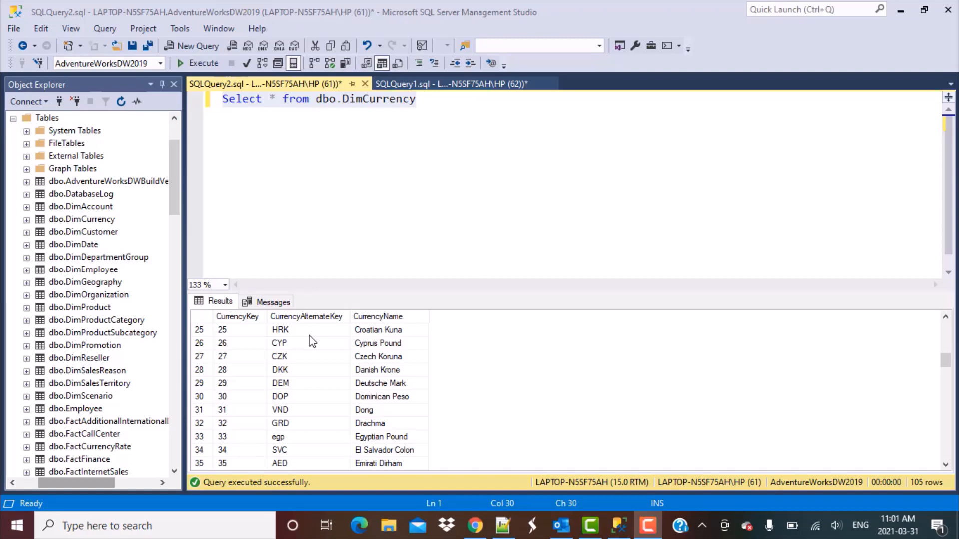
mouse_move(273, 443)
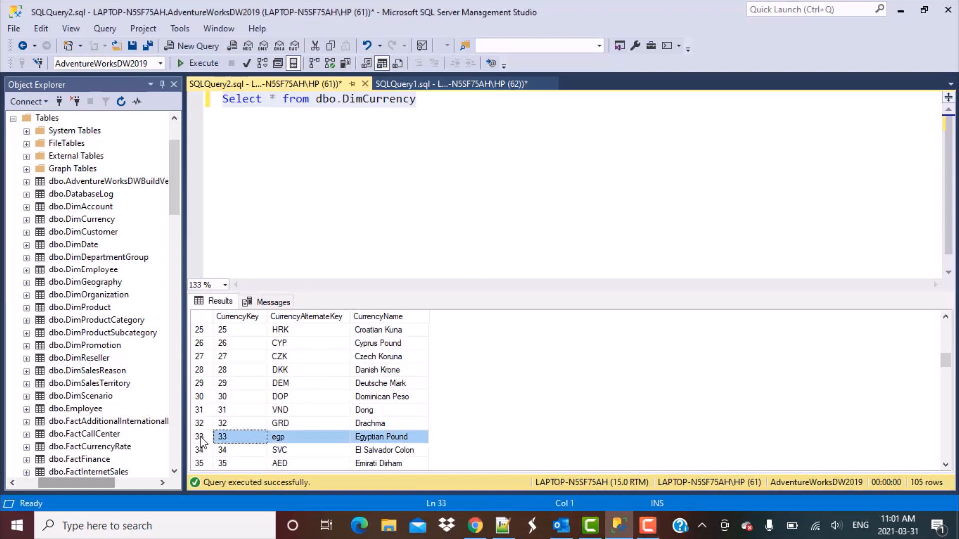
mouse_move(312, 453)
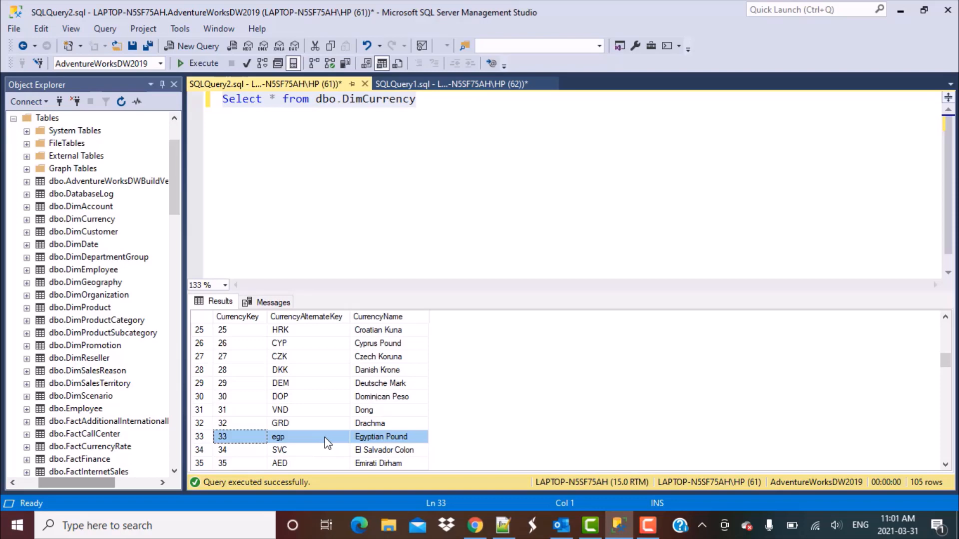
mouse_move(307, 431)
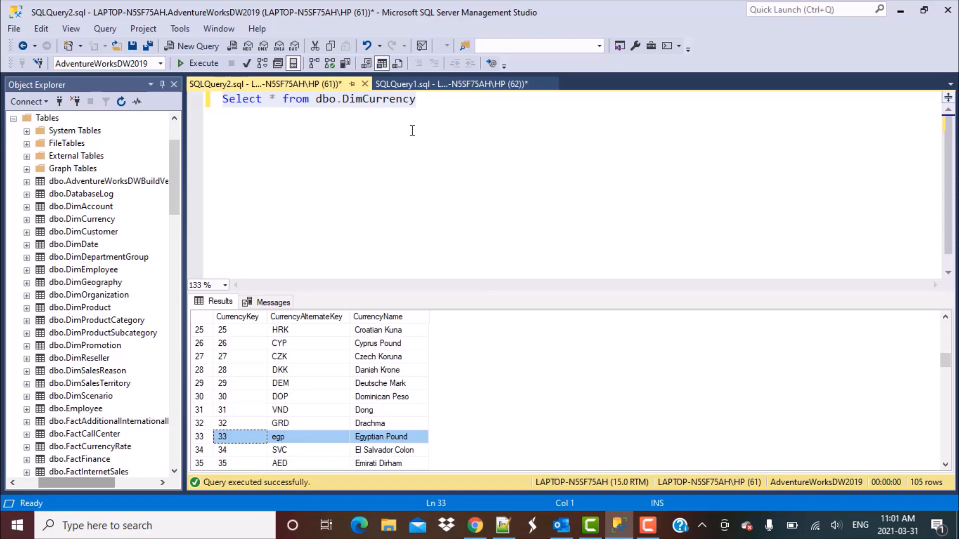
- Inspect the CurrencyAlternateKey results column, then return to the end of the query
click(415, 98)
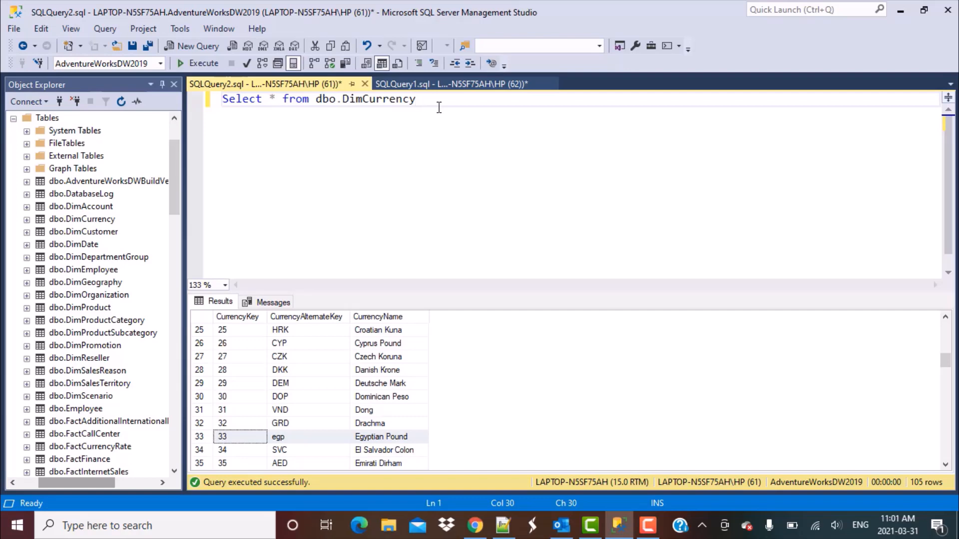
click(305, 316)
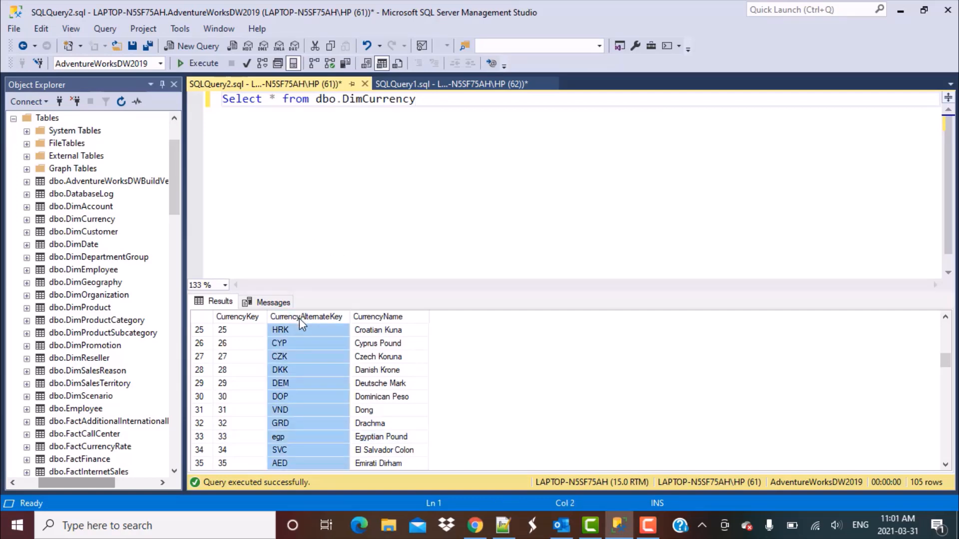
mouse_move(291, 440)
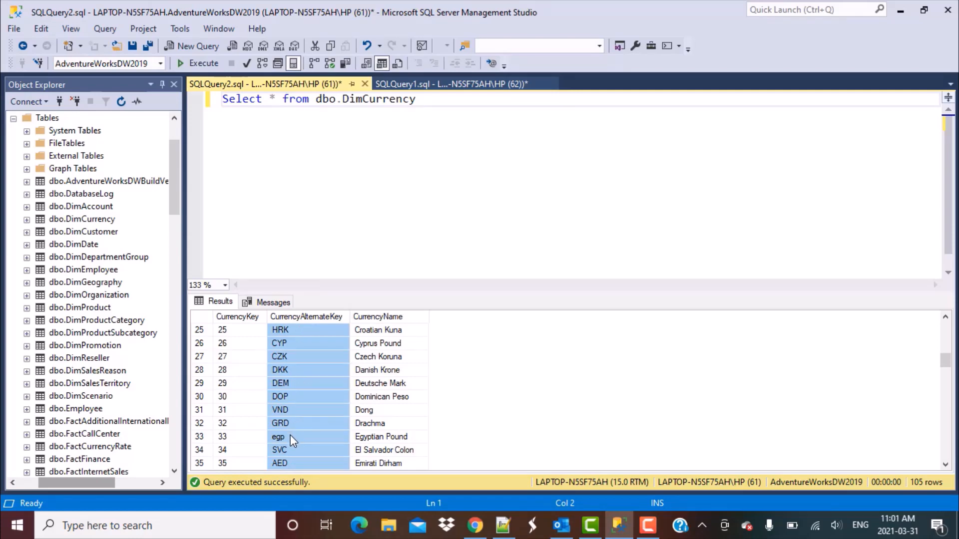
click(439, 98)
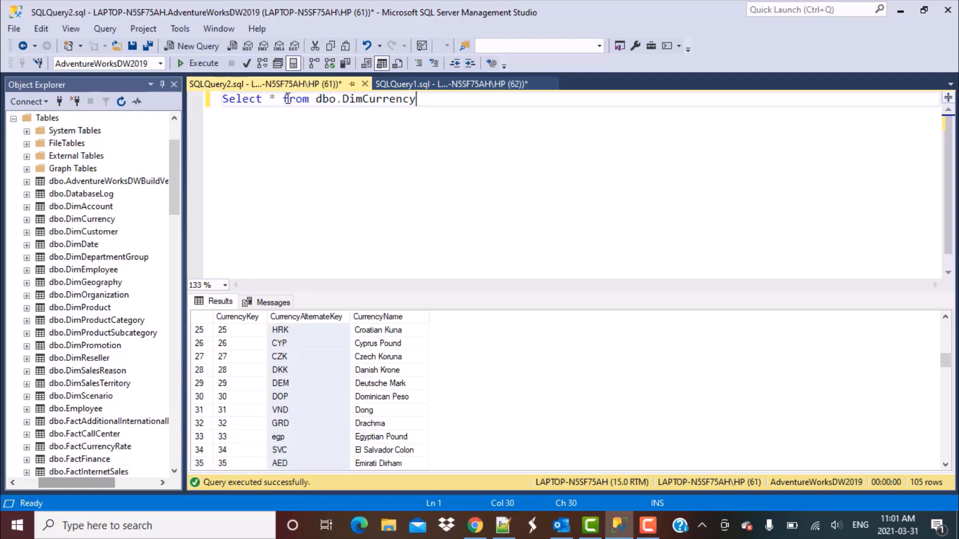
- Add the line WHERE UPPER(CurrencyALternateKey) != CurrencyALternateKey below the SELECT
key(Return)
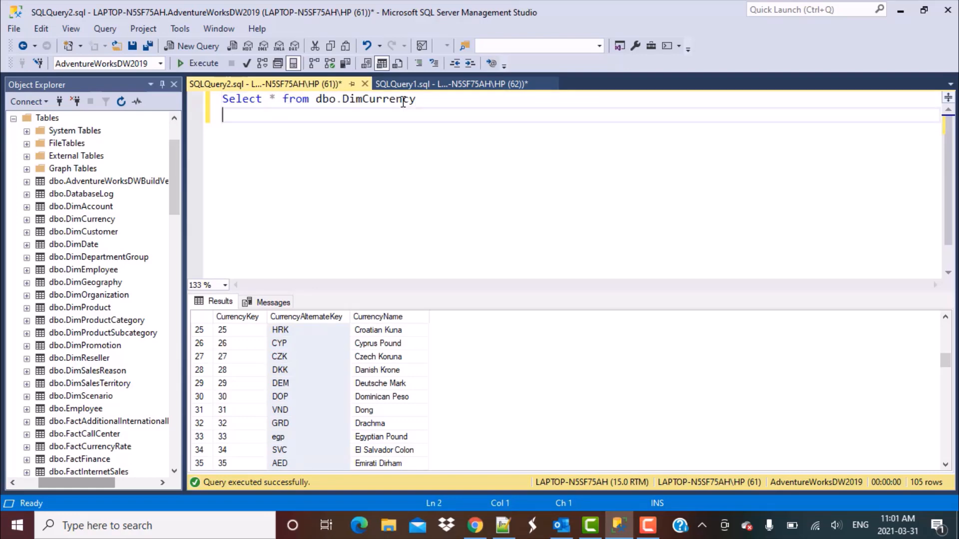
text(WHERE)
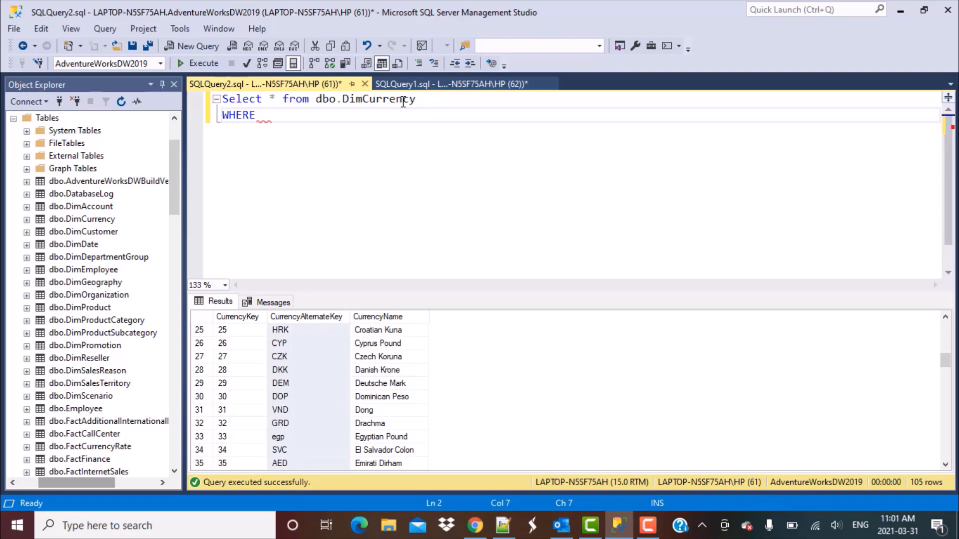
text(UPPER)
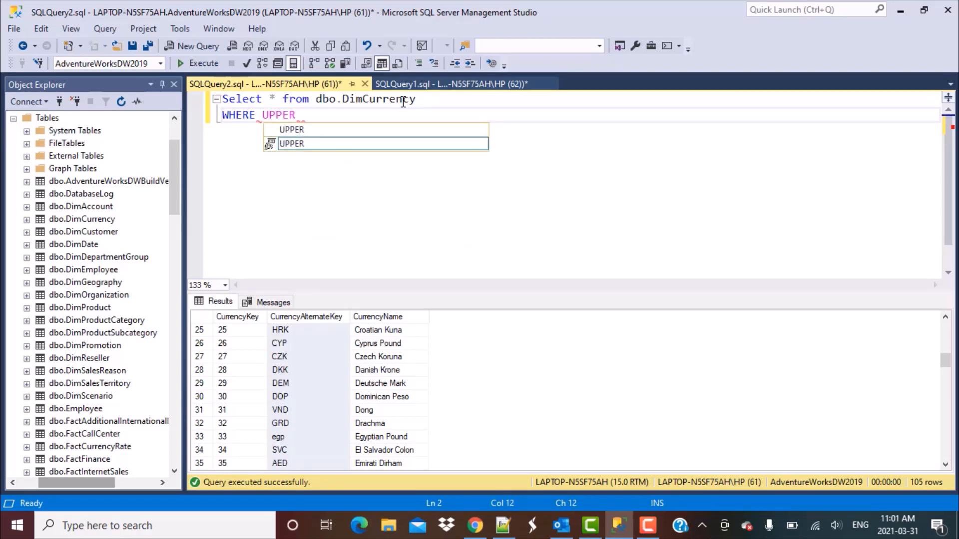
text((CurrencyALt)
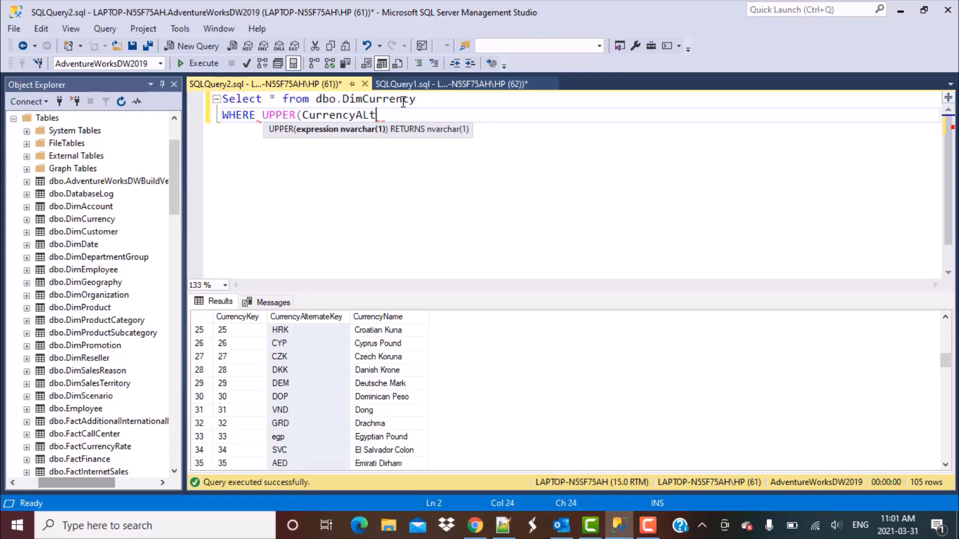
text(ernateKey)
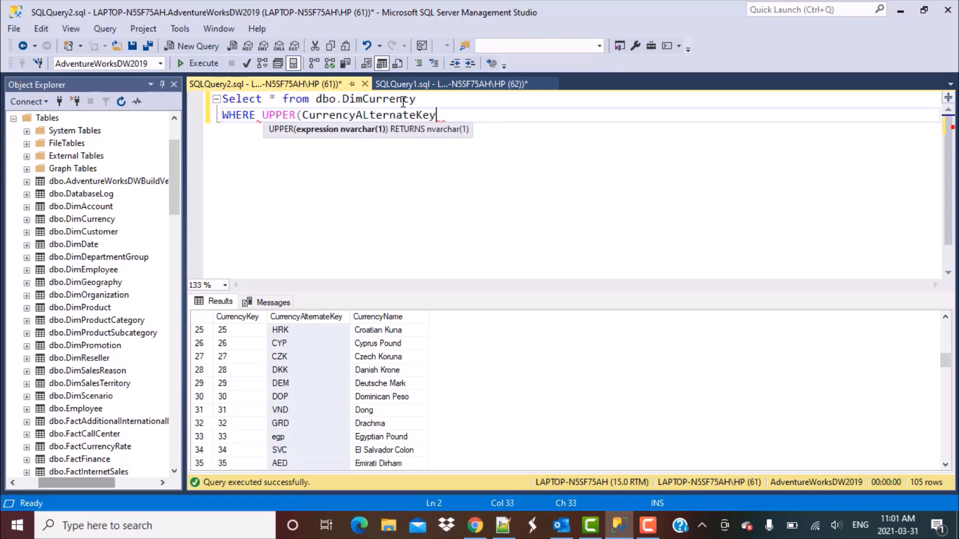
text())
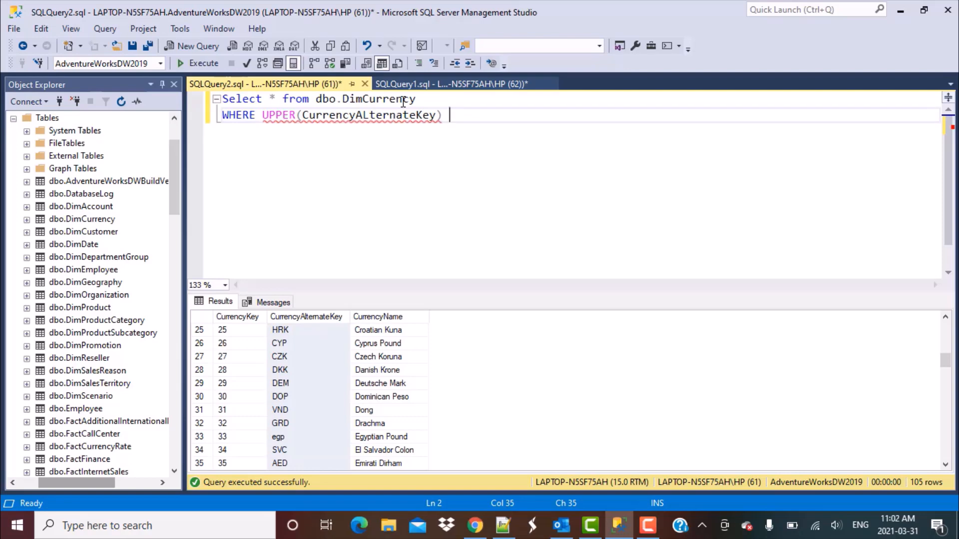
mouse_move(246, 210)
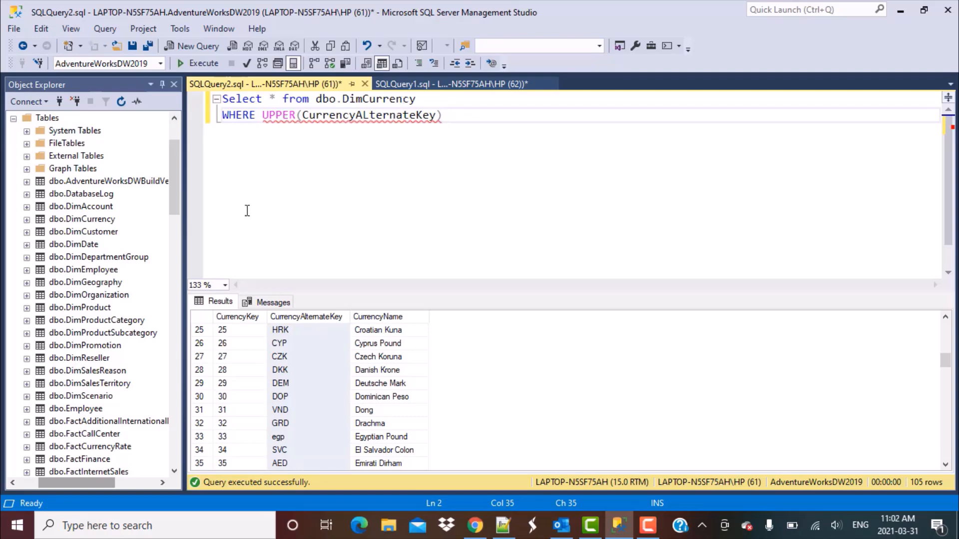
mouse_move(324, 327)
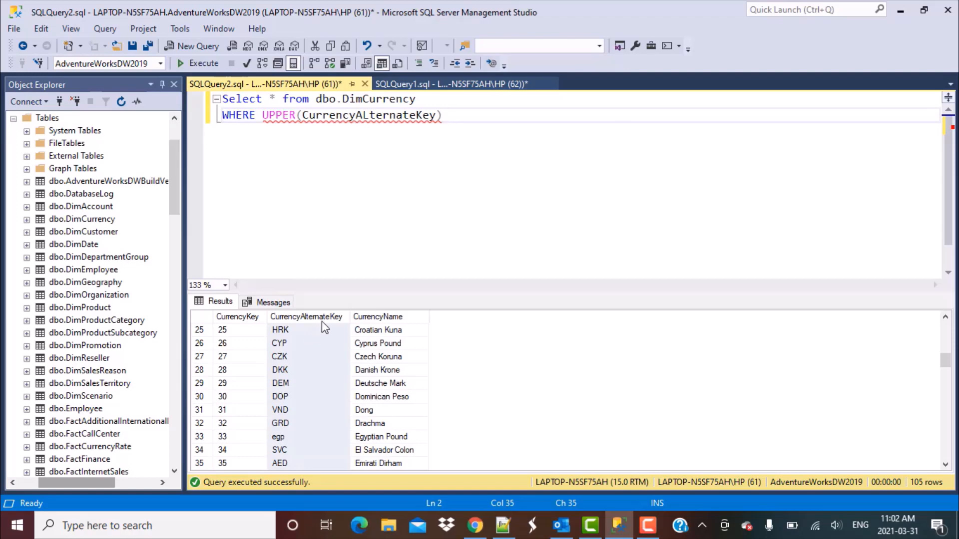
mouse_move(683, 115)
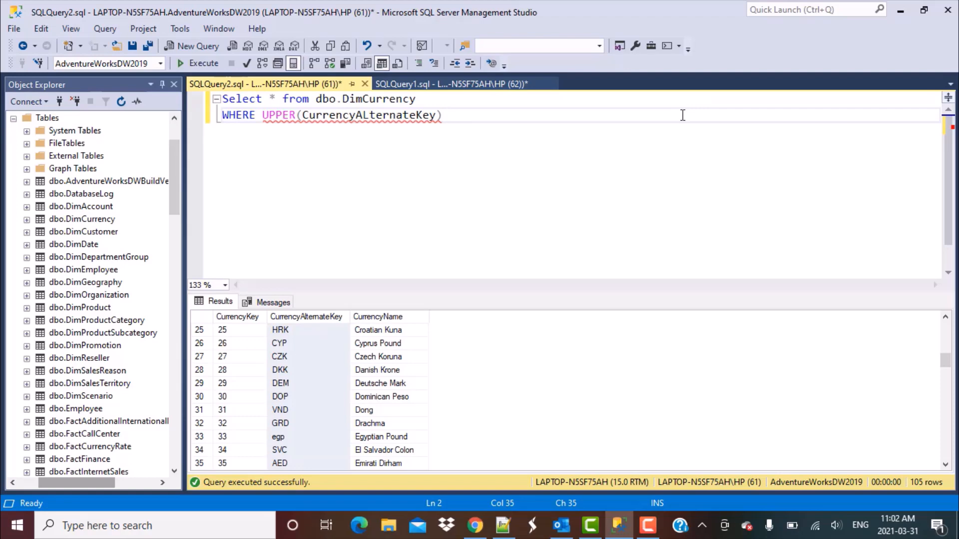
text(!=)
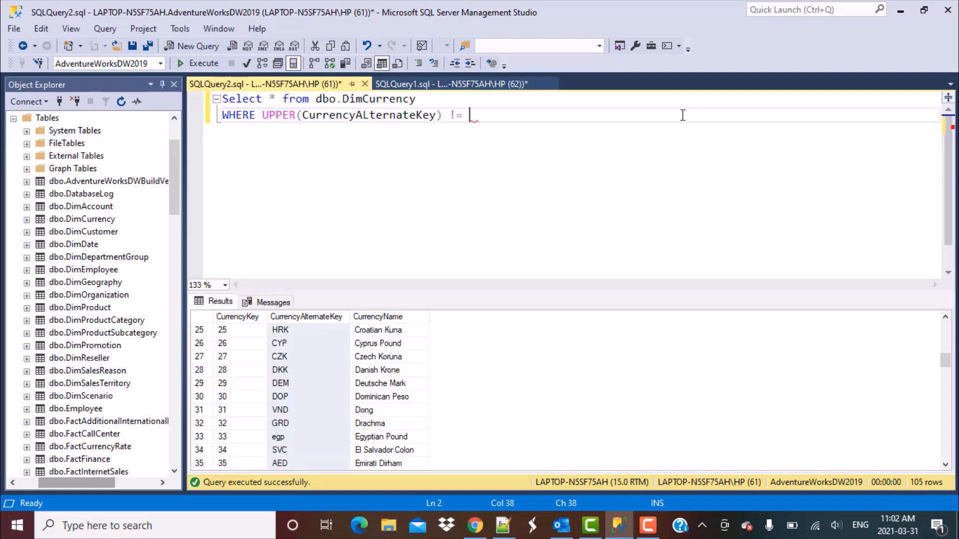
text(Curren)
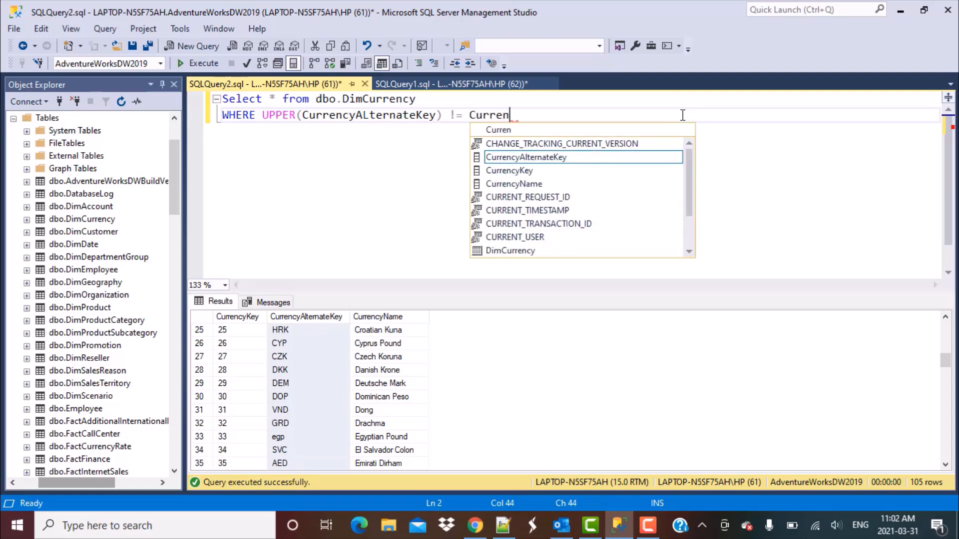
text(cyALter)
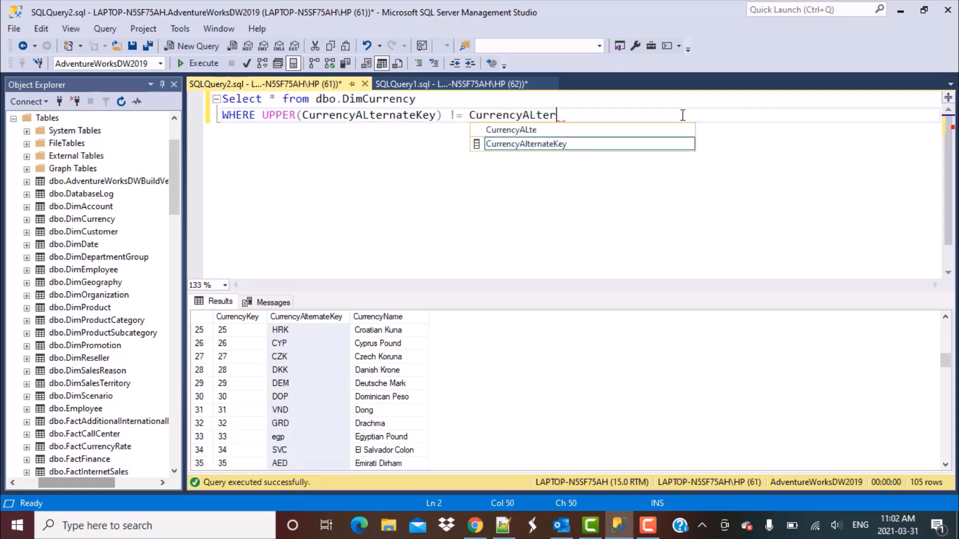
text(nateKey)
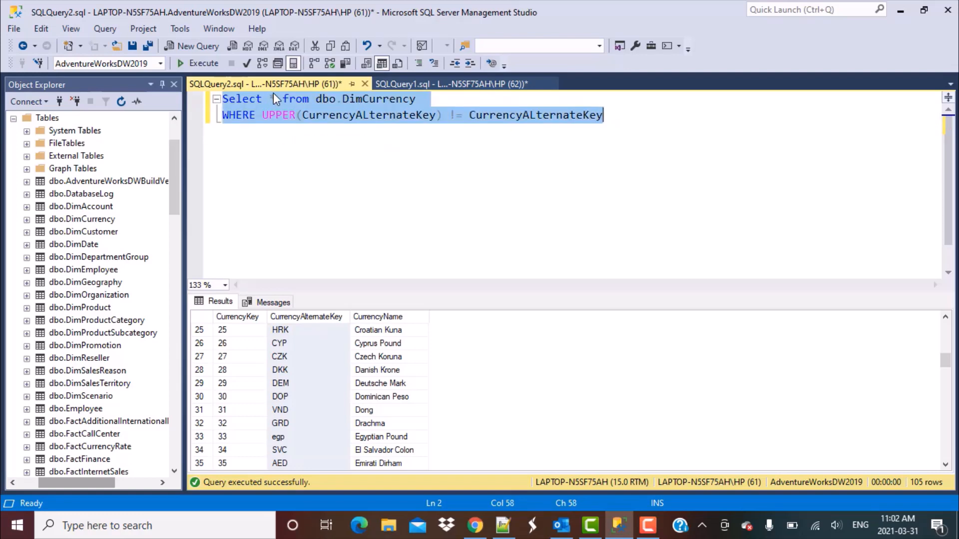
- Replace * with UPPER(CurrencyALternateKey), CurrencyALternateKey, reusing the column name from the WHERE line
click(272, 98)
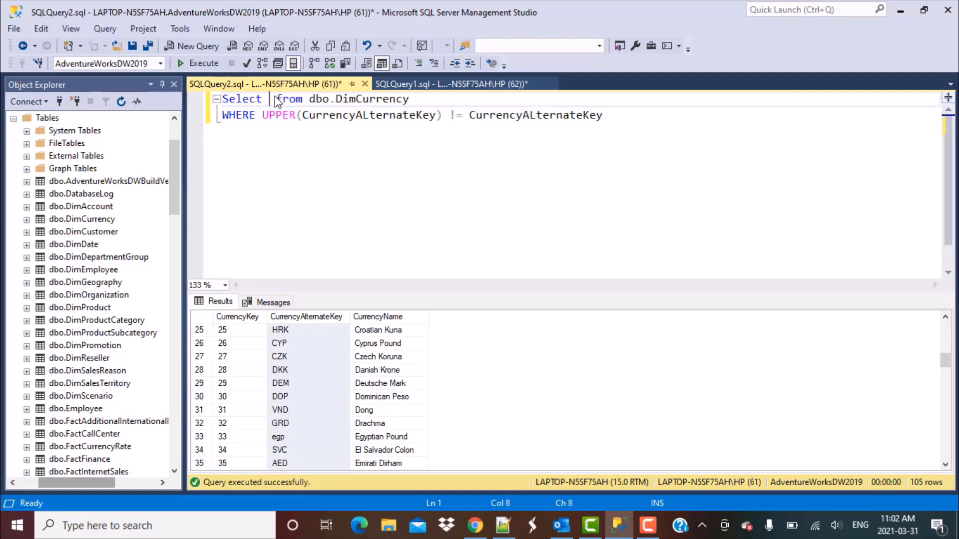
text(UPPER()
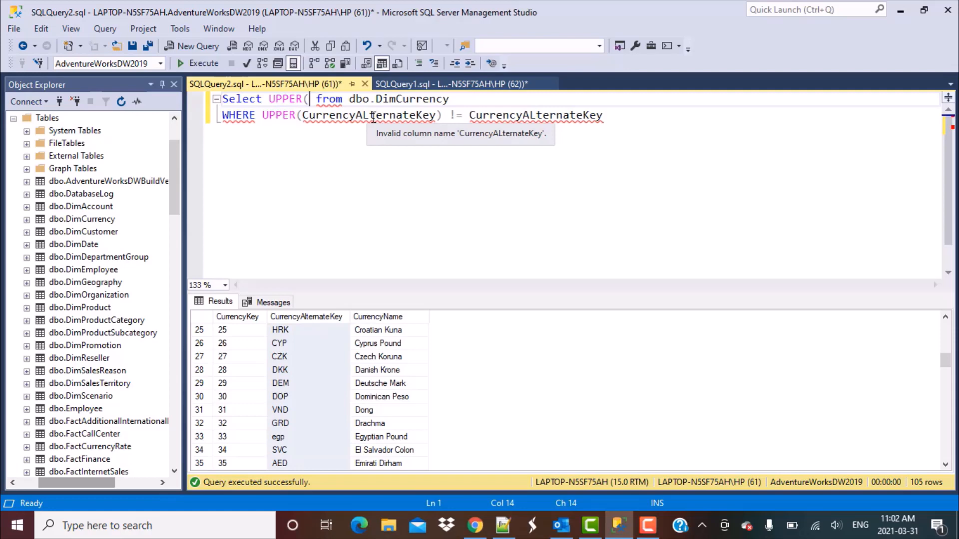
double_click(368, 115)
text(CurrencyALternateKey) ,)
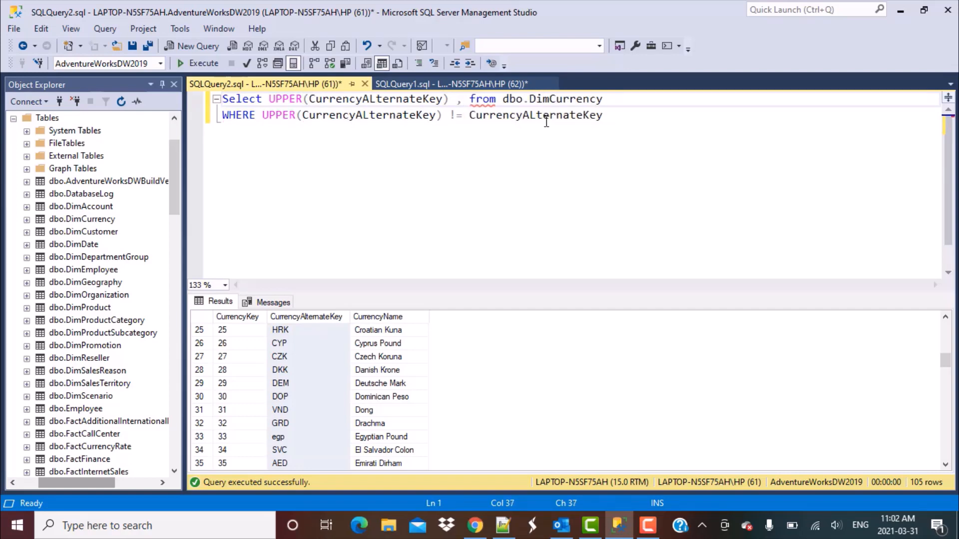
double_click(535, 115)
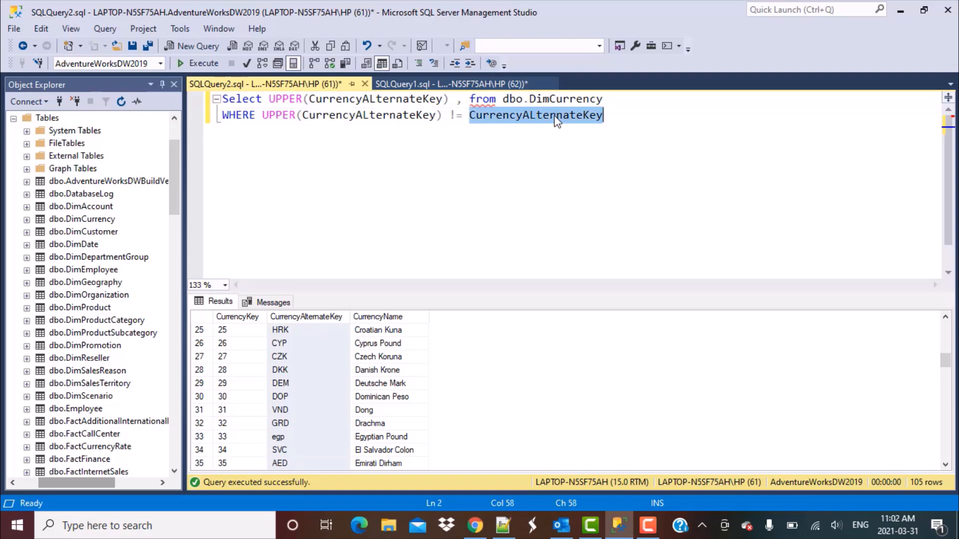
click(469, 99)
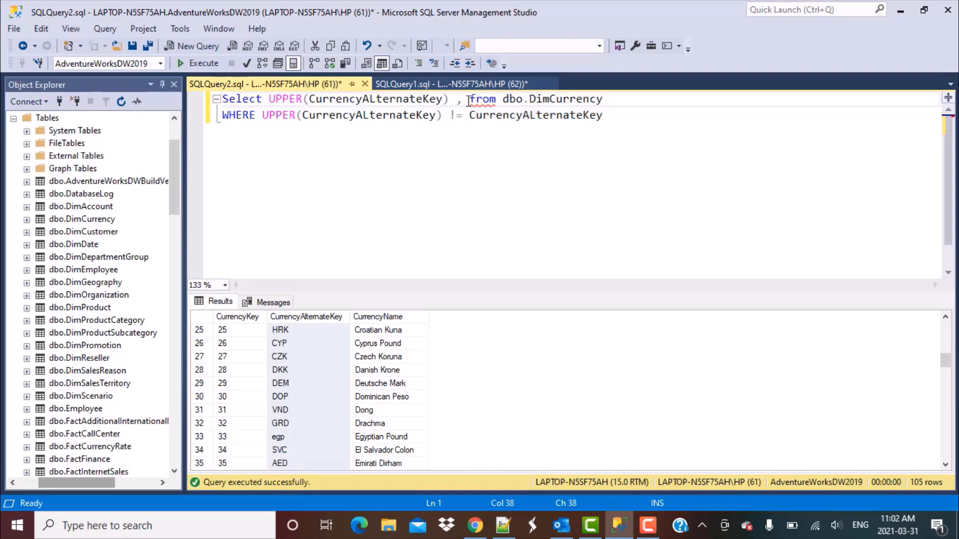
text(CurrencyALternateKey)
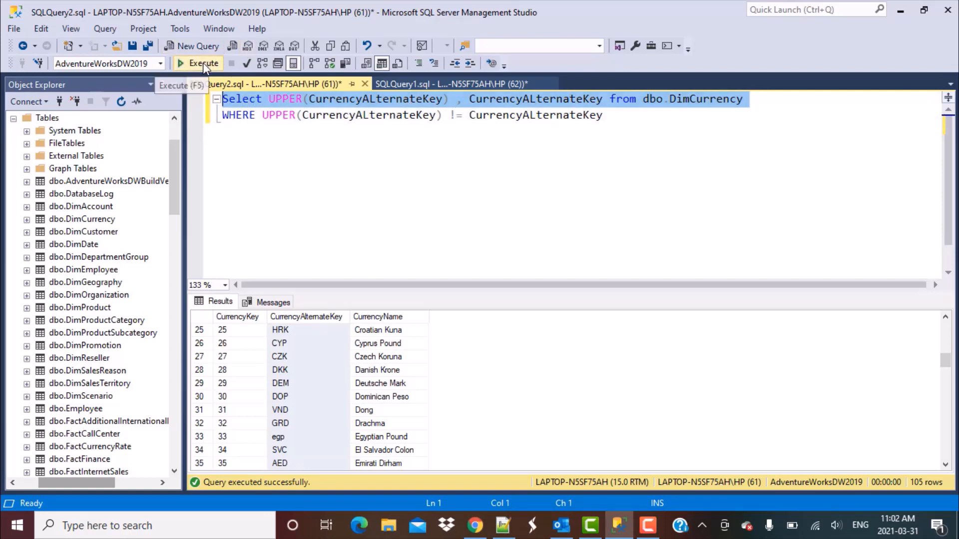
- Execute the query and compare egp with its uppercase EGP in row 35
click(204, 63)
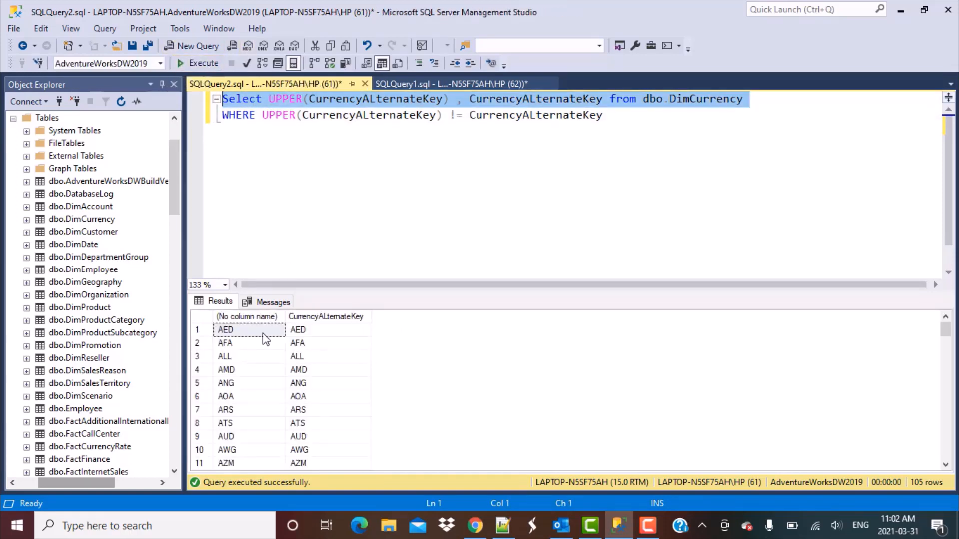
mouse_move(237, 407)
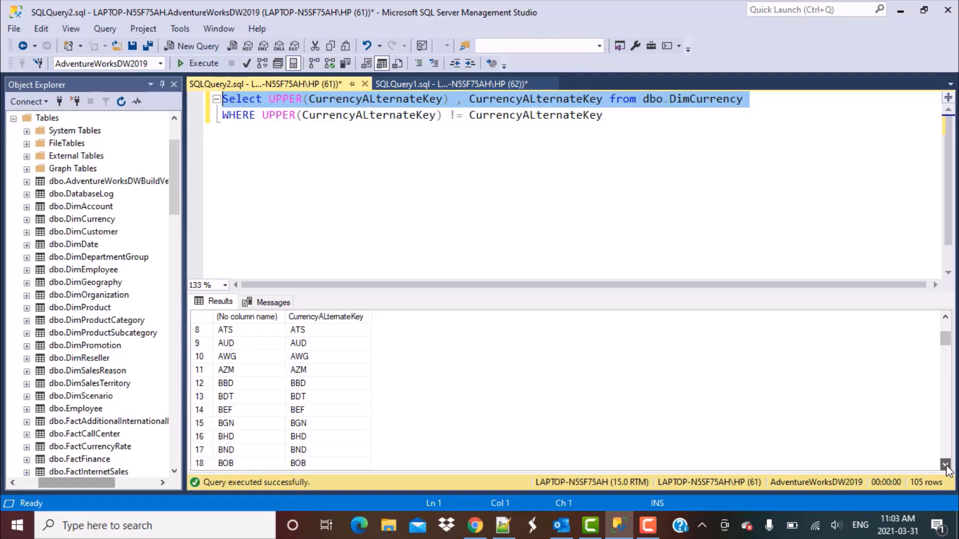
scroll(down, 3)
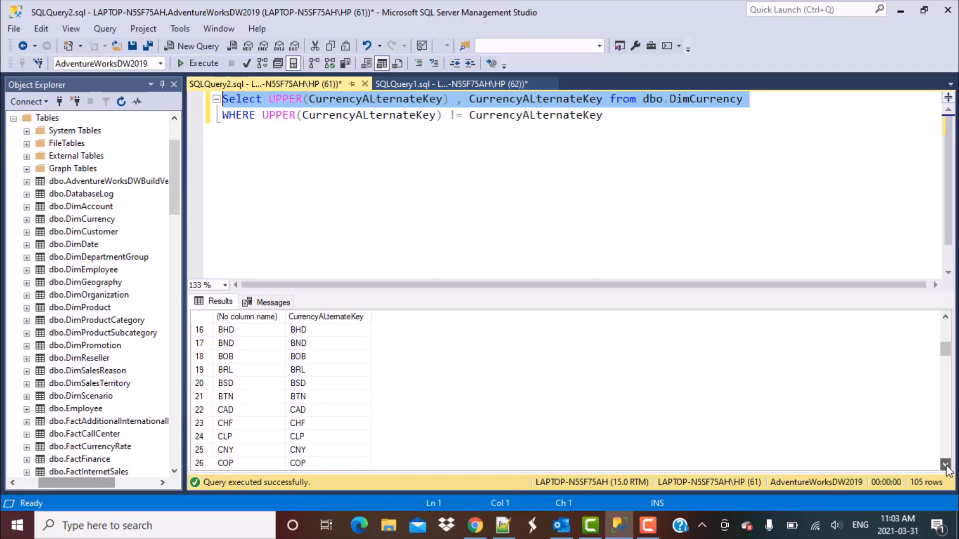
scroll(down, 3)
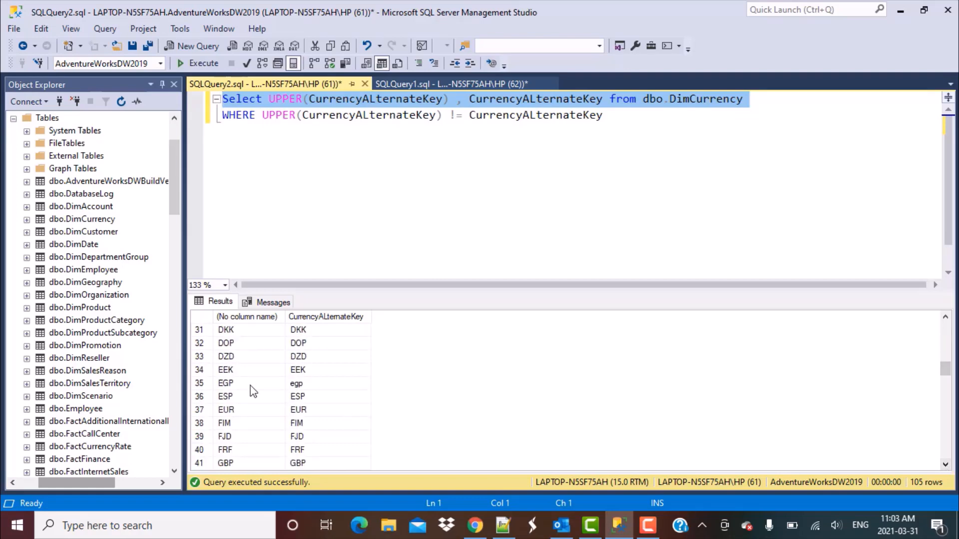
click(226, 383)
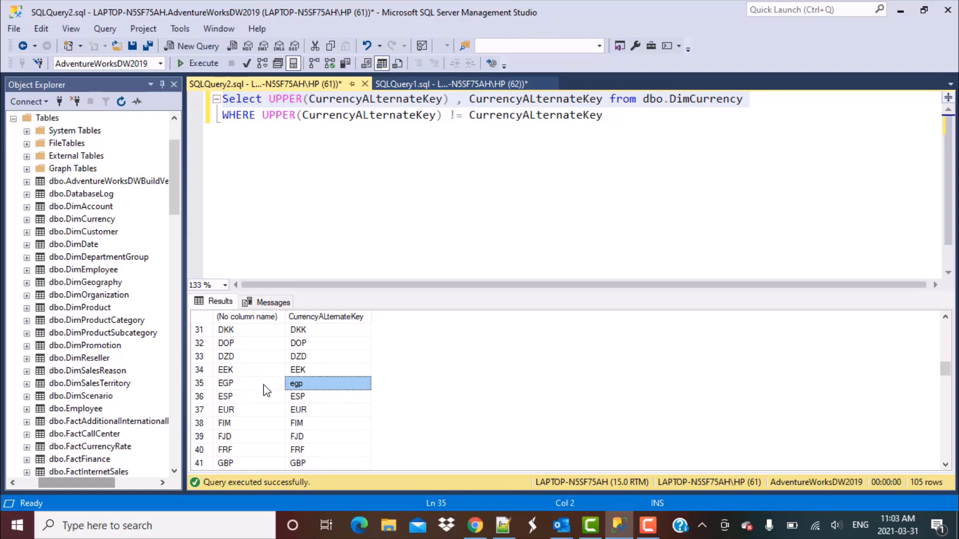
click(247, 383)
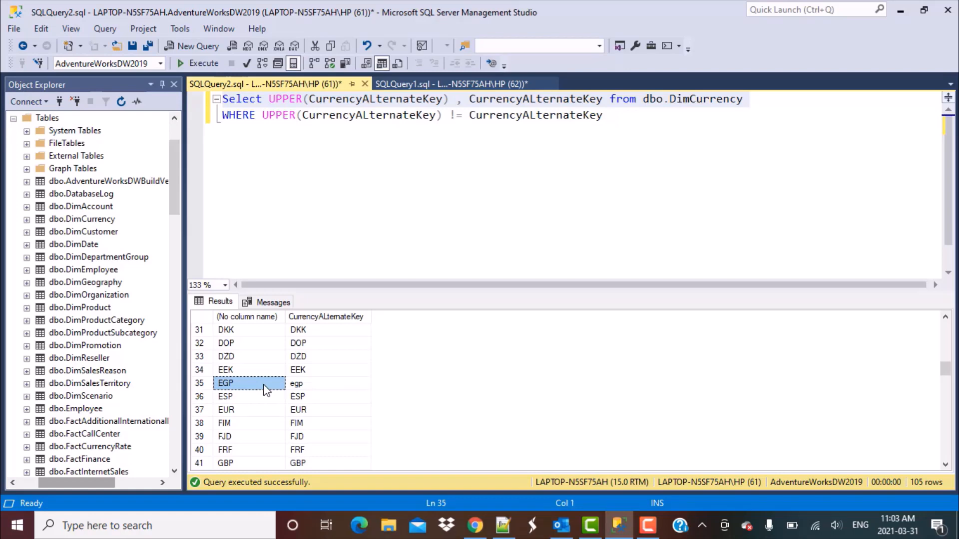
mouse_move(450, 127)
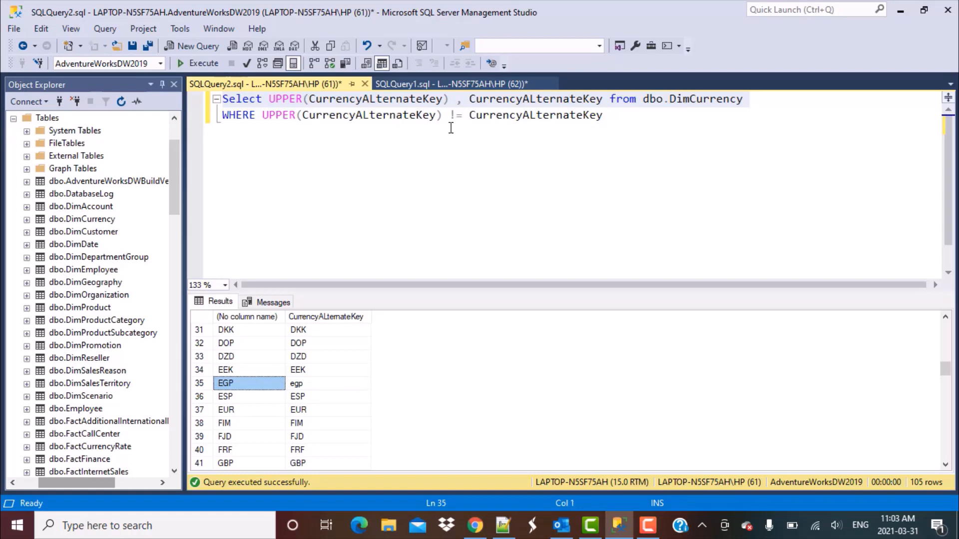
mouse_move(255, 386)
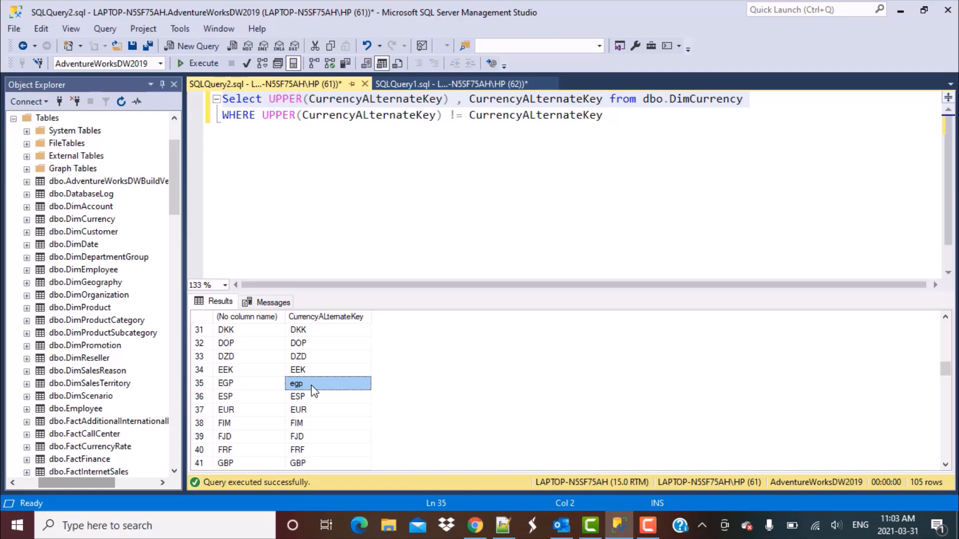
mouse_move(618, 115)
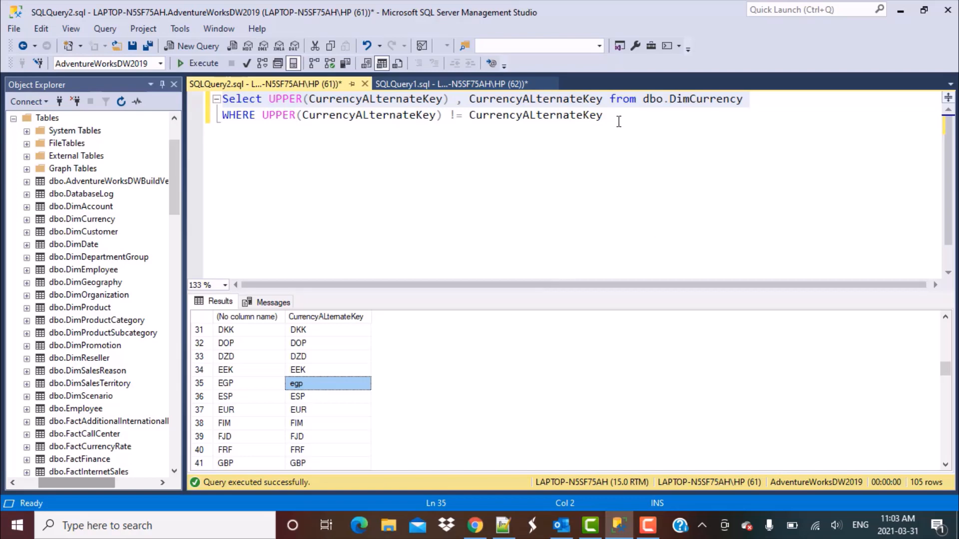
key(ctrl+a)
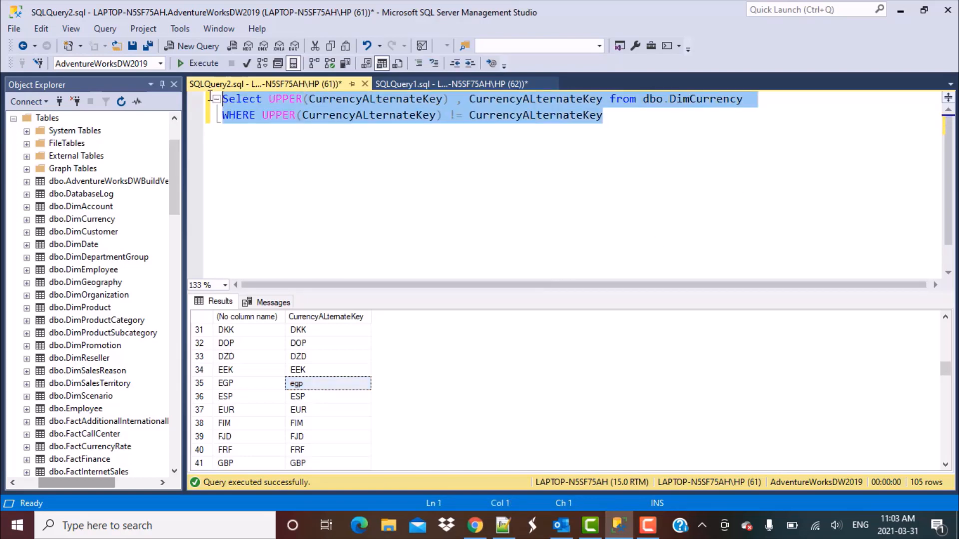
- Execute the WHERE-filtered query, getting 0 rows back
click(204, 63)
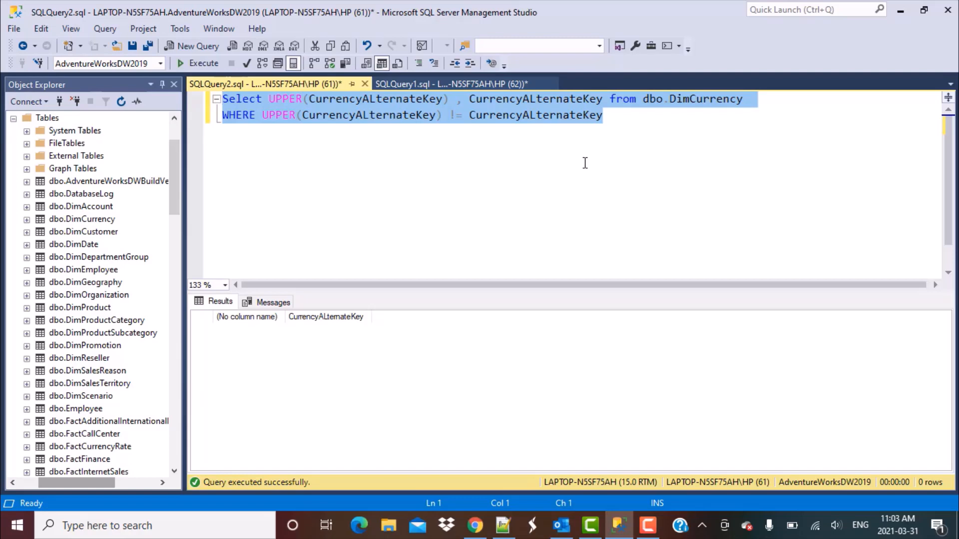
mouse_move(627, 148)
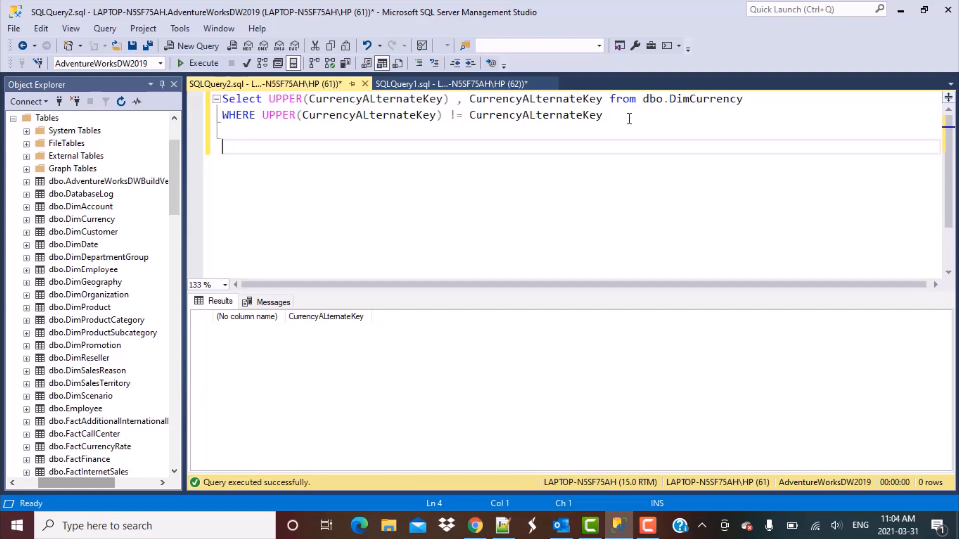
- Type and run Select SERVERPROPERTY('Collation'), returning SQL_Latin1_General_CP1_CI_AS
text(Sele)
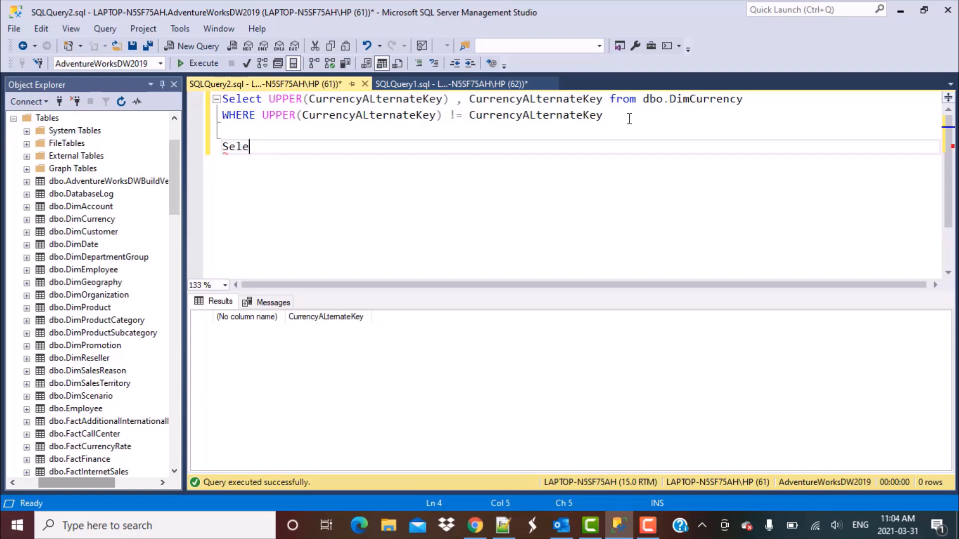
text(ct)
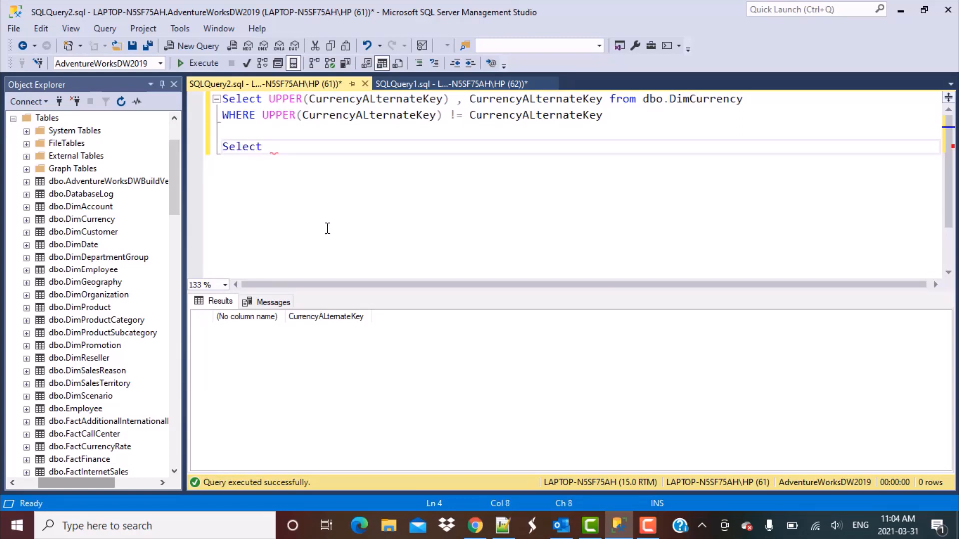
text(SERVERPROPERTY ()
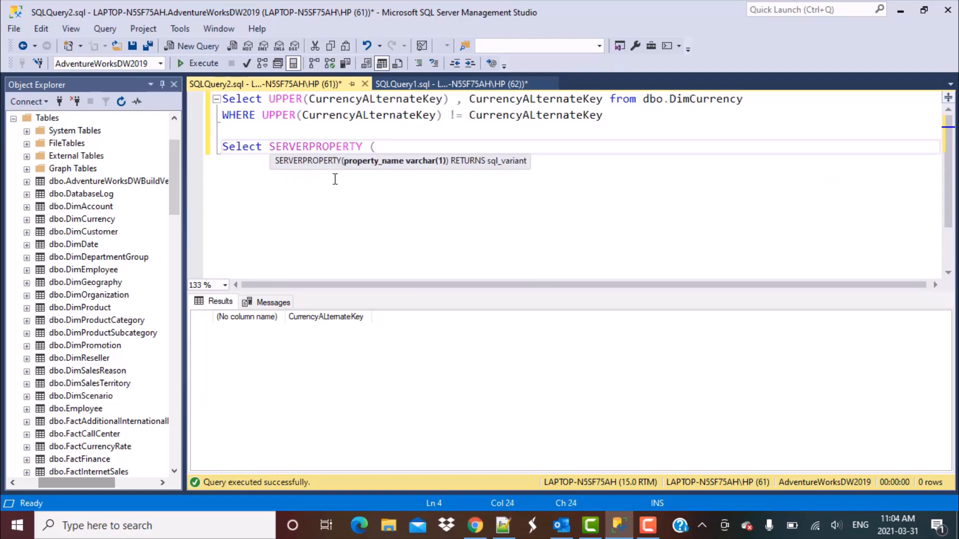
text('Co)
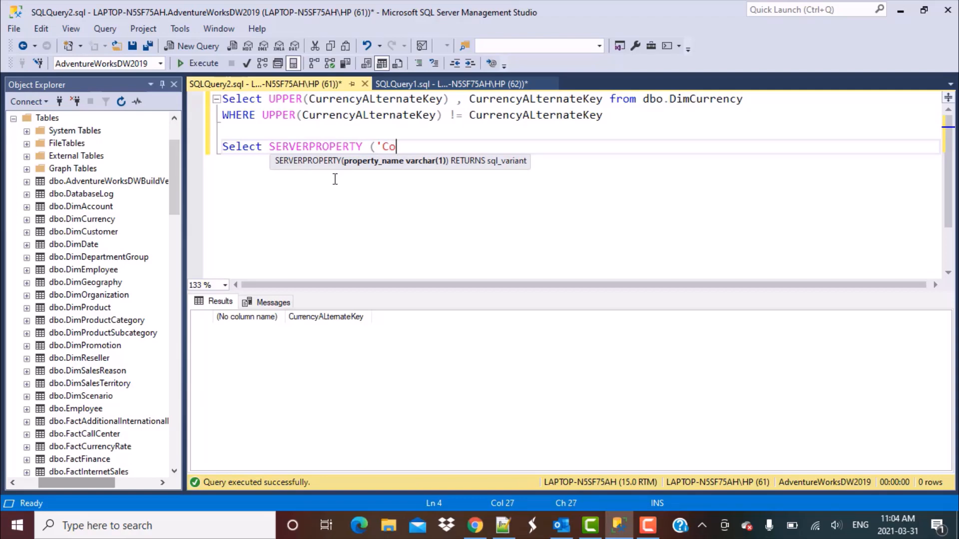
text(llation')
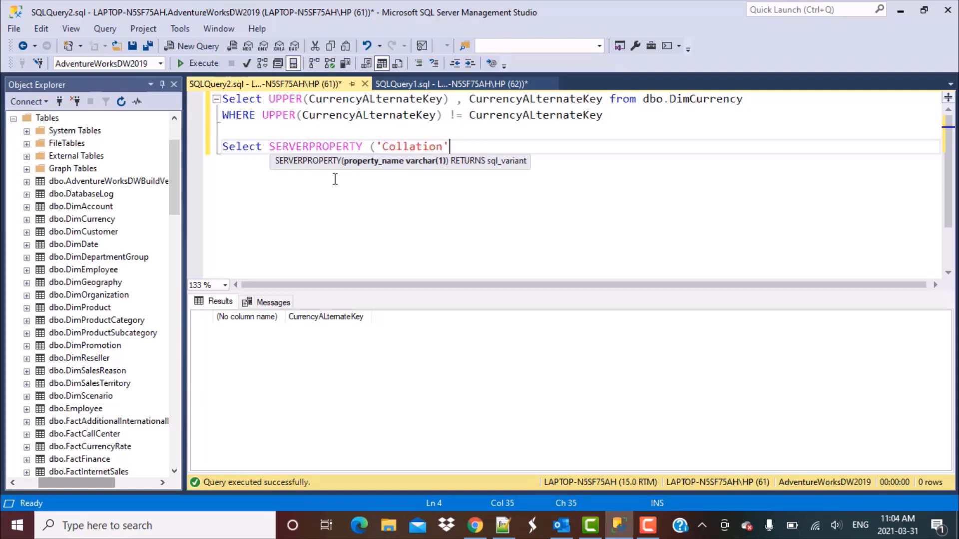
text())
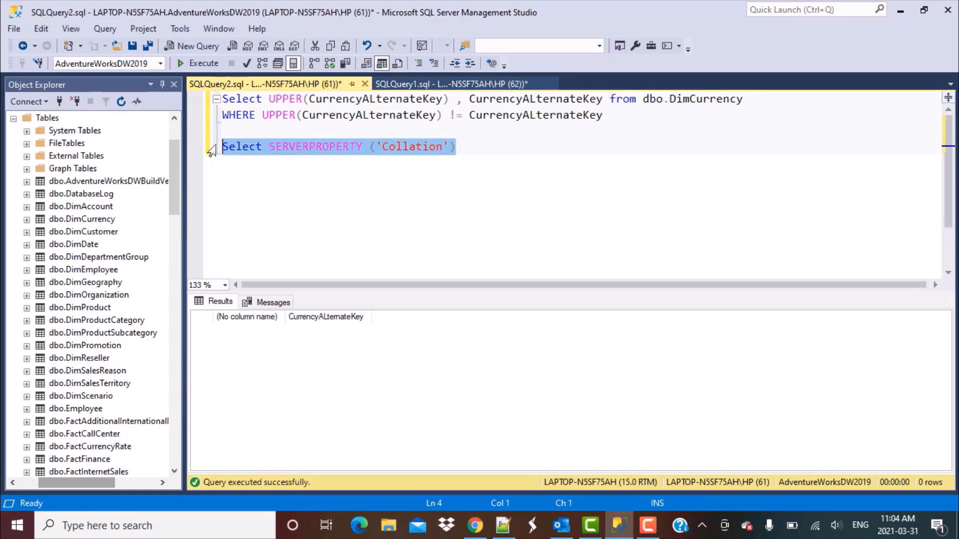
click(204, 63)
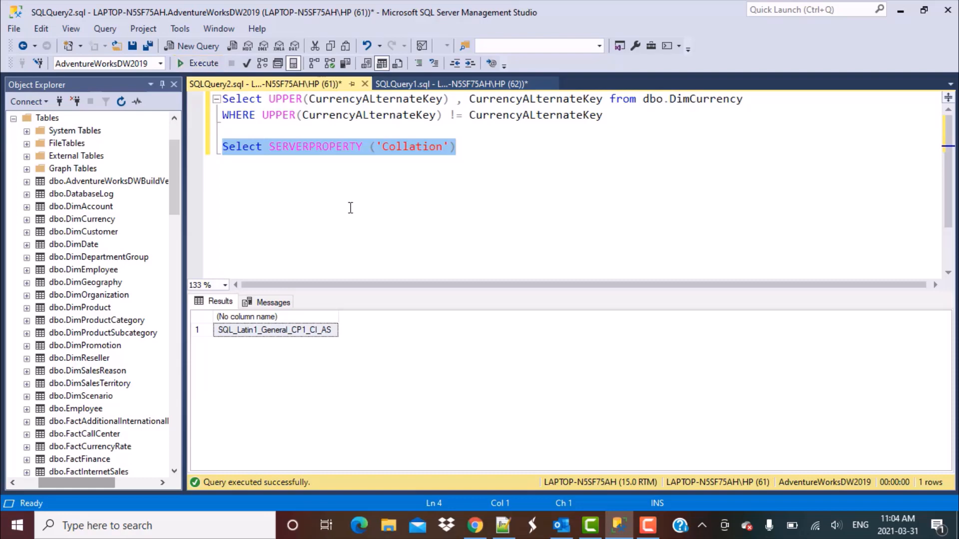
mouse_move(258, 341)
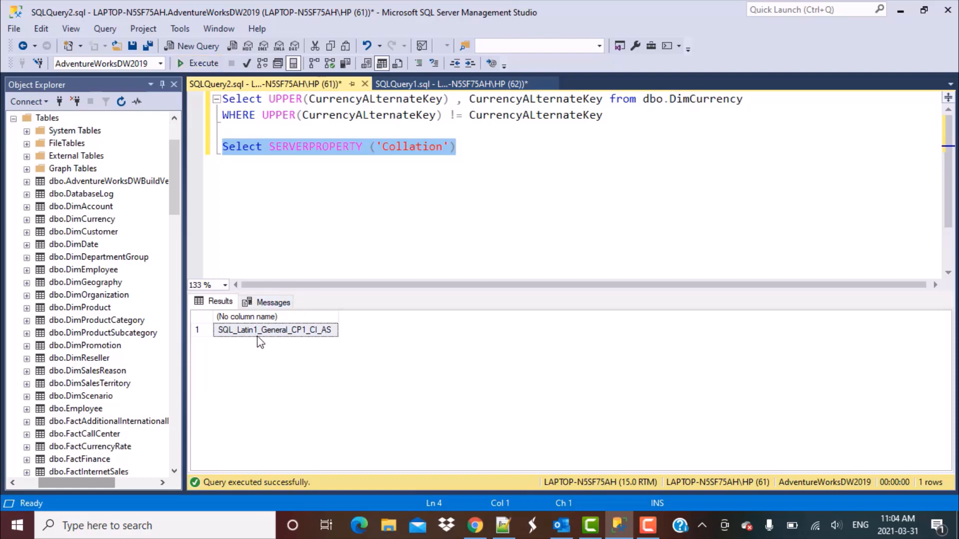
mouse_move(331, 339)
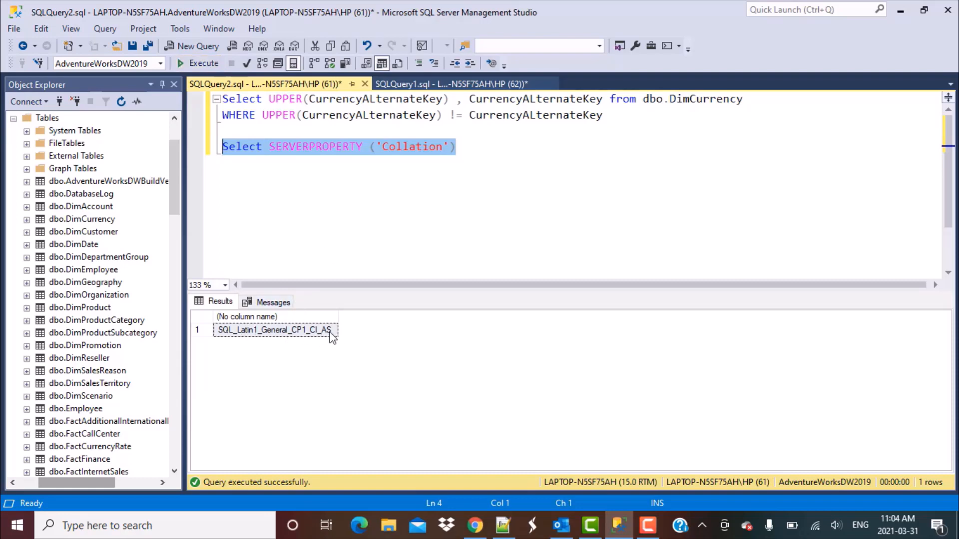
click(274, 329)
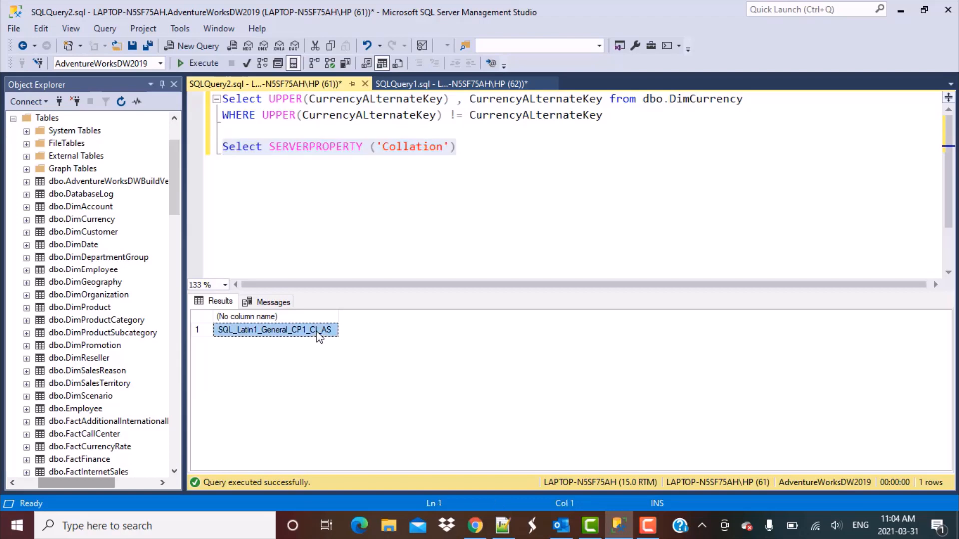
mouse_move(313, 340)
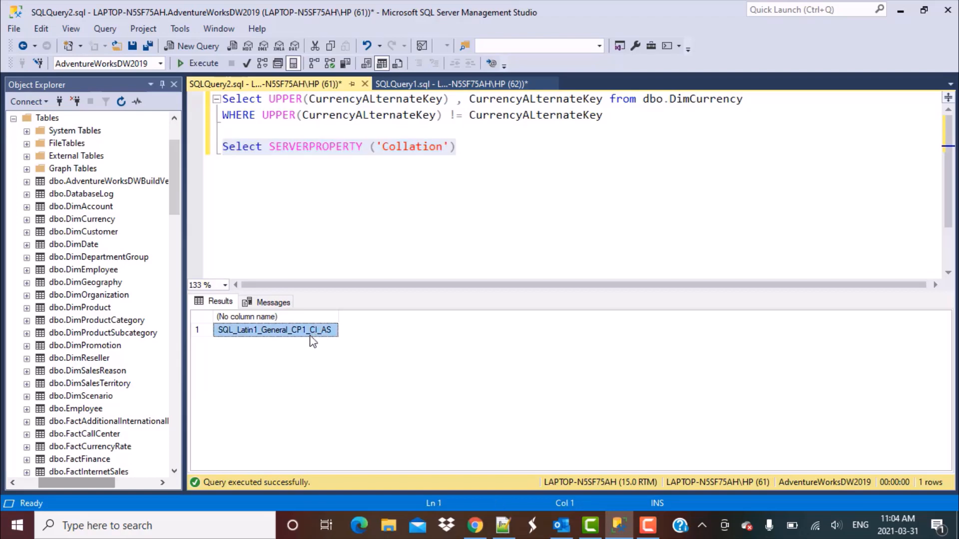
mouse_move(569, 195)
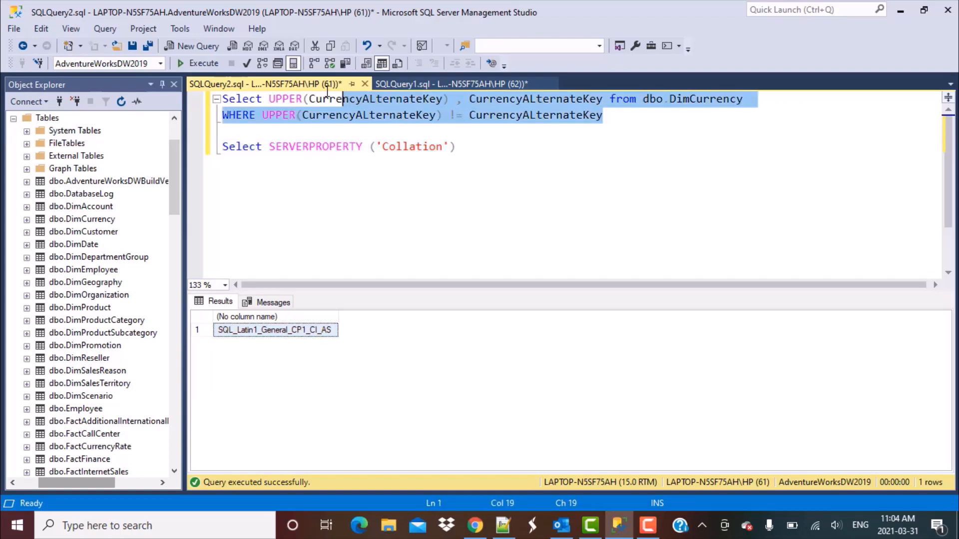
click(223, 99)
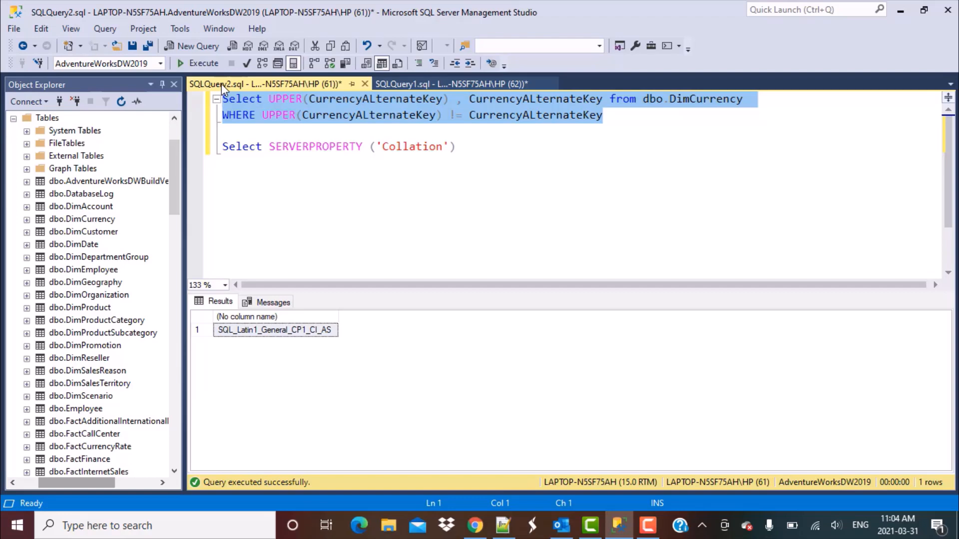
mouse_move(434, 129)
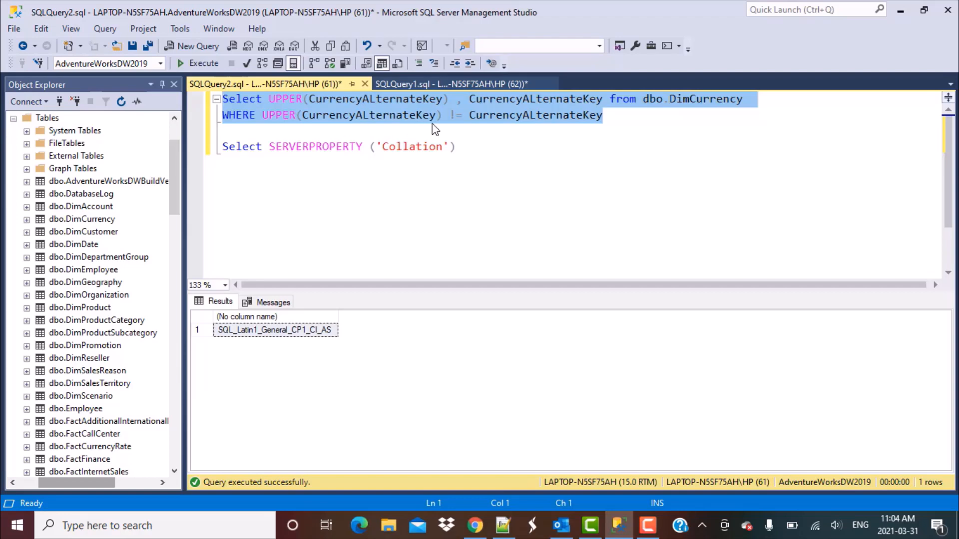
- Insert COLLATE Latin1_General_CS_AS after UPPER(CurrencyALternateKey) in the WHERE line
click(455, 131)
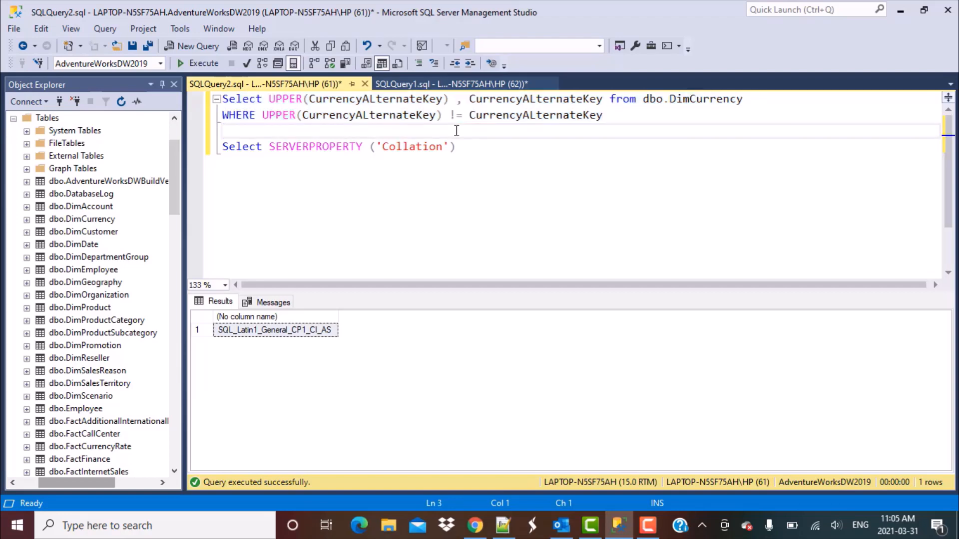
click(449, 115)
text(C )
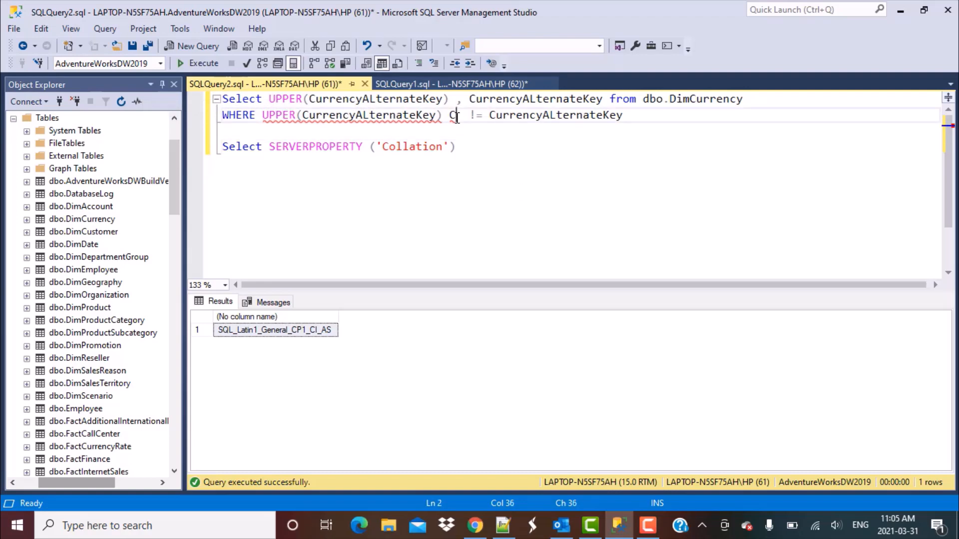
text(OLLAT)
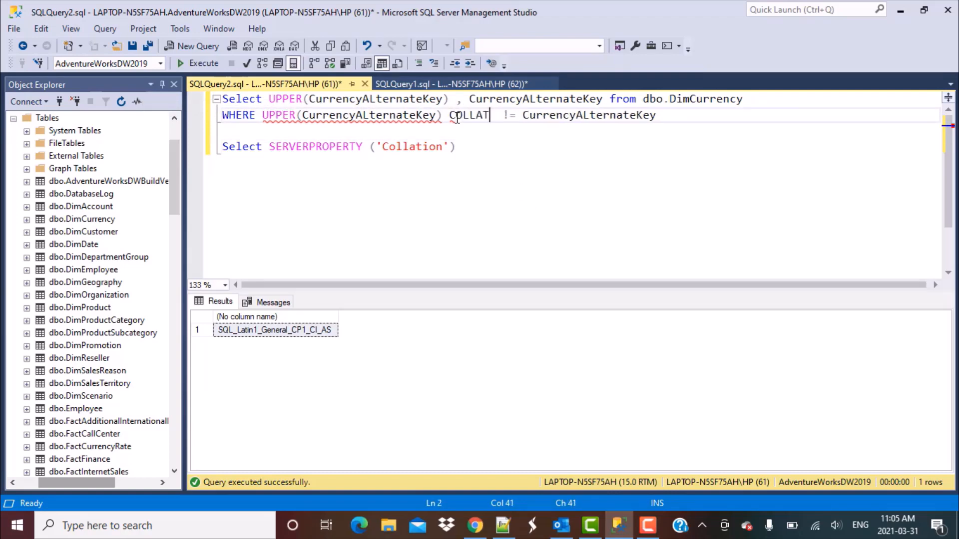
text(E)
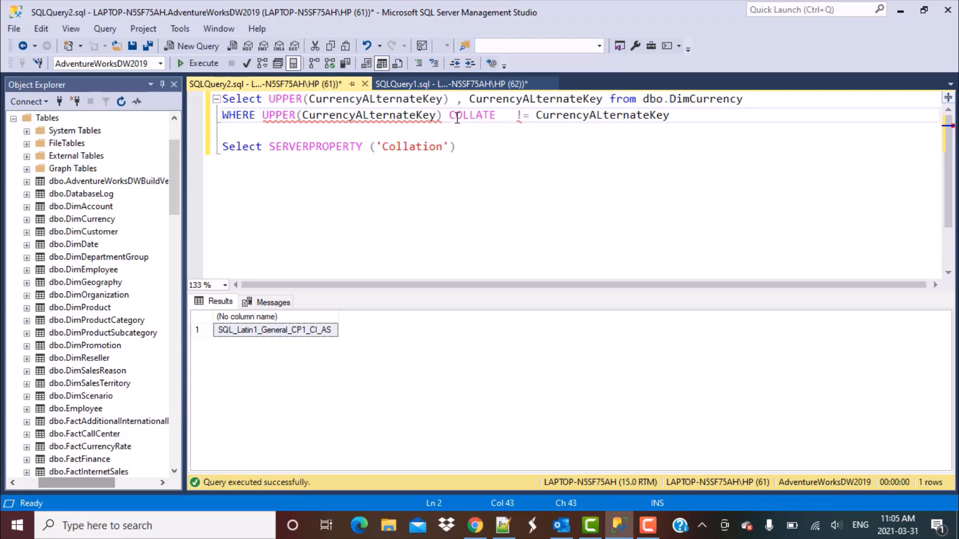
mouse_move(506, 115)
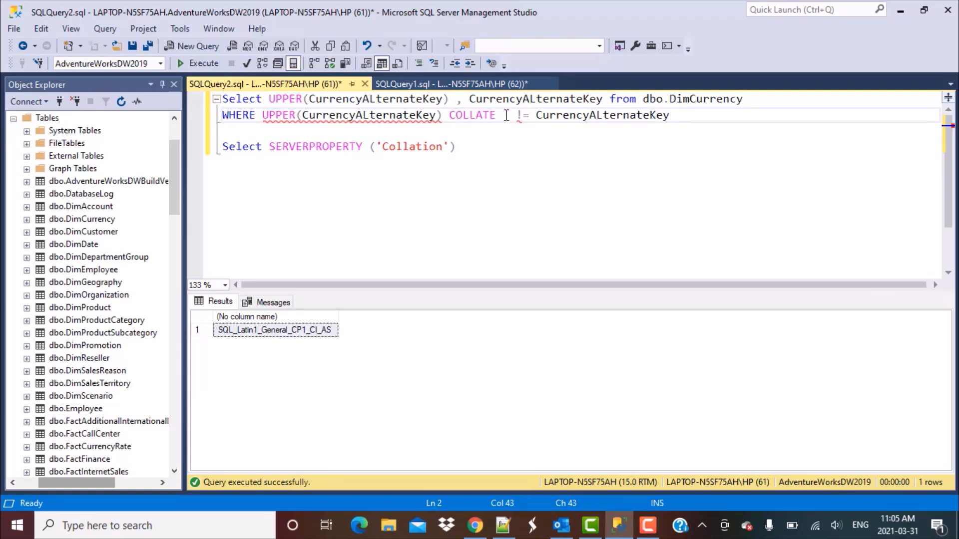
text(Latin1_General_CS_AS)
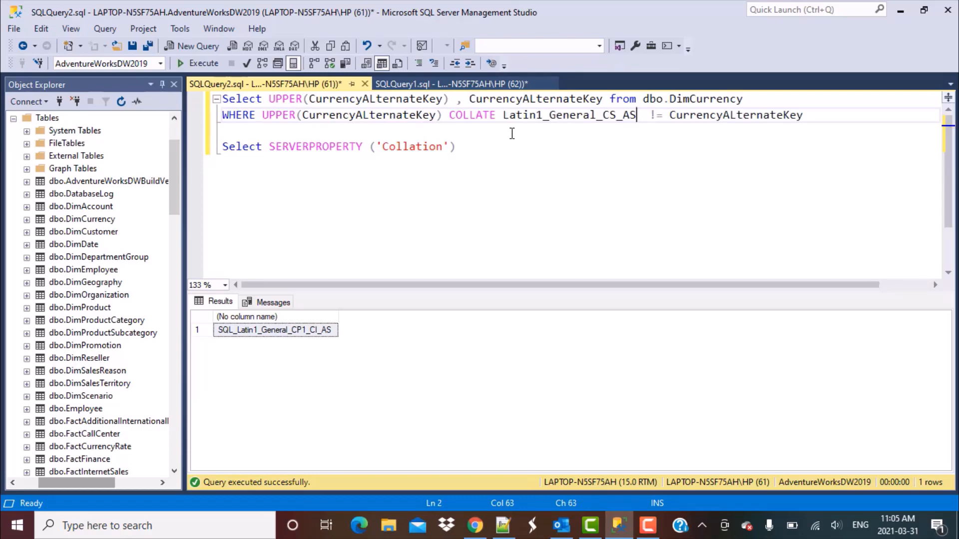
mouse_move(543, 116)
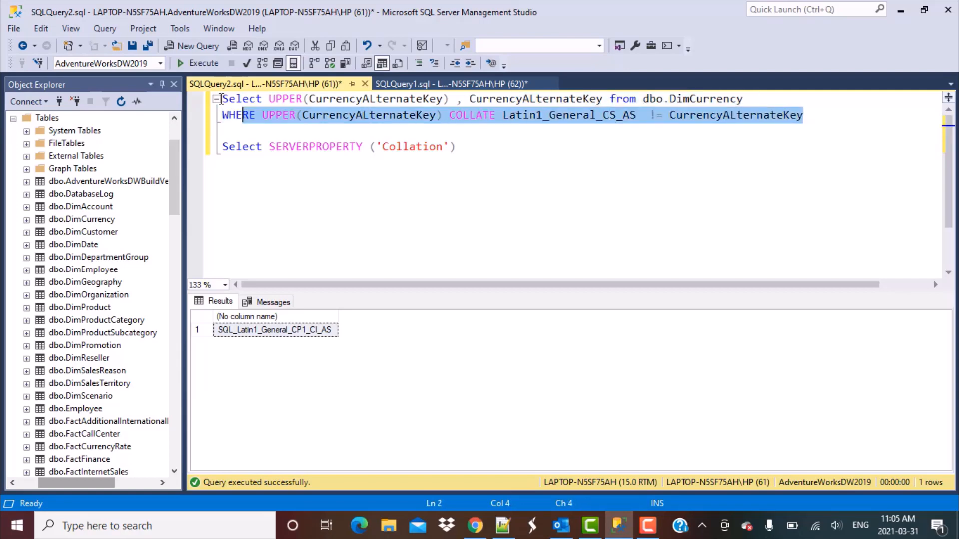
- Execute the case-sensitive query and check the egp and trL result rows
click(204, 63)
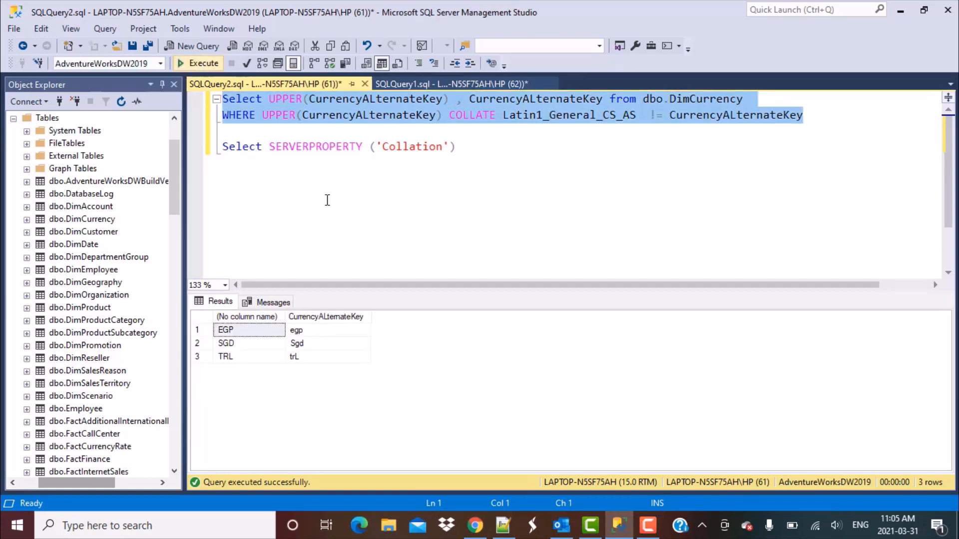
click(327, 329)
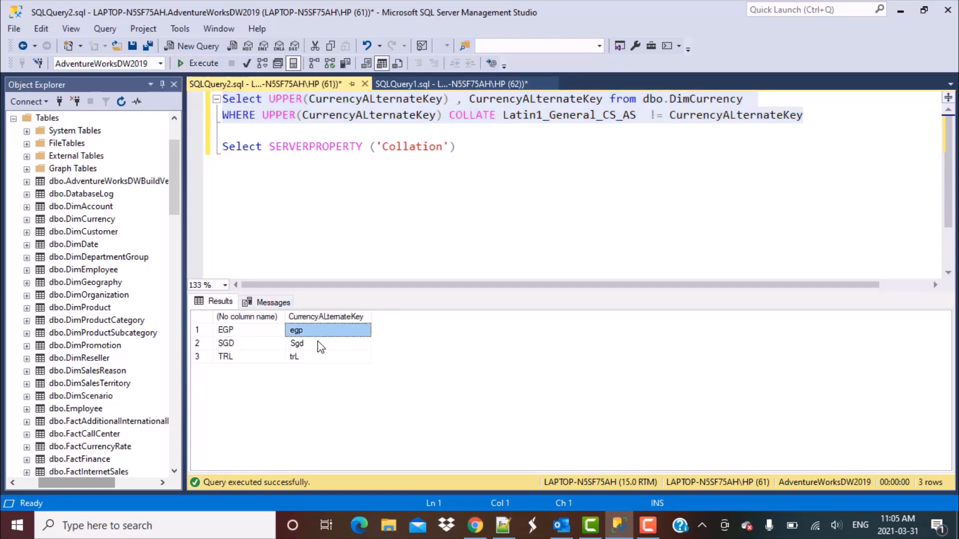
click(324, 357)
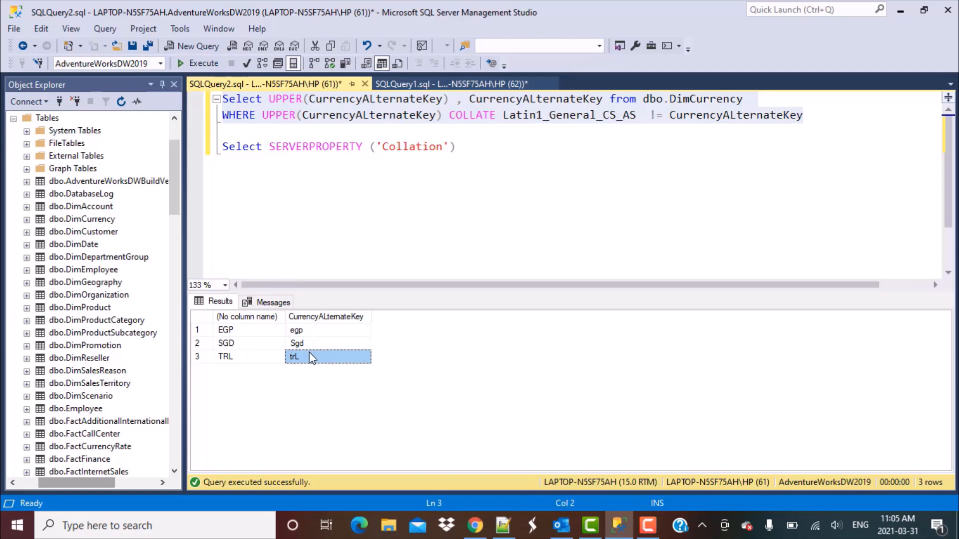
mouse_move(575, 101)
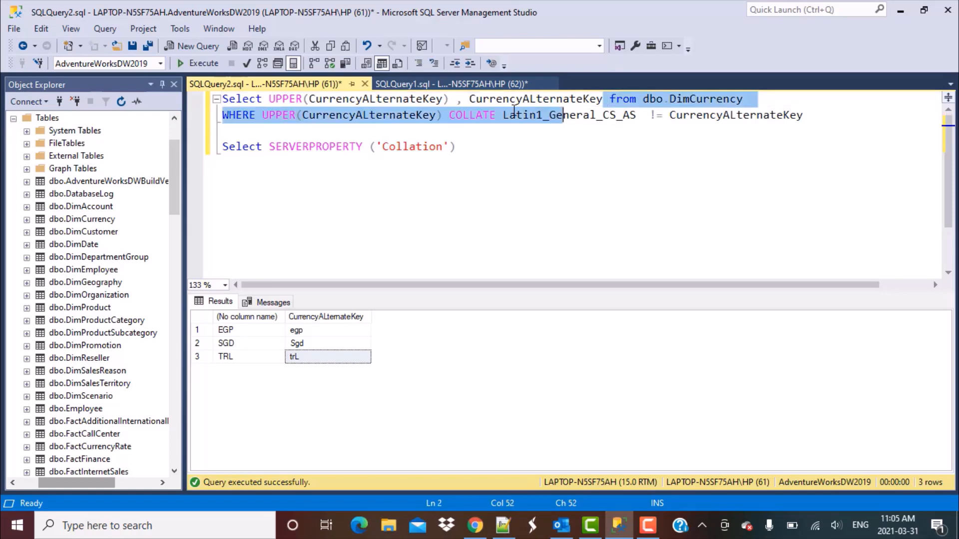
- Select the column list on the first query line so it can be replaced with *
click(281, 99)
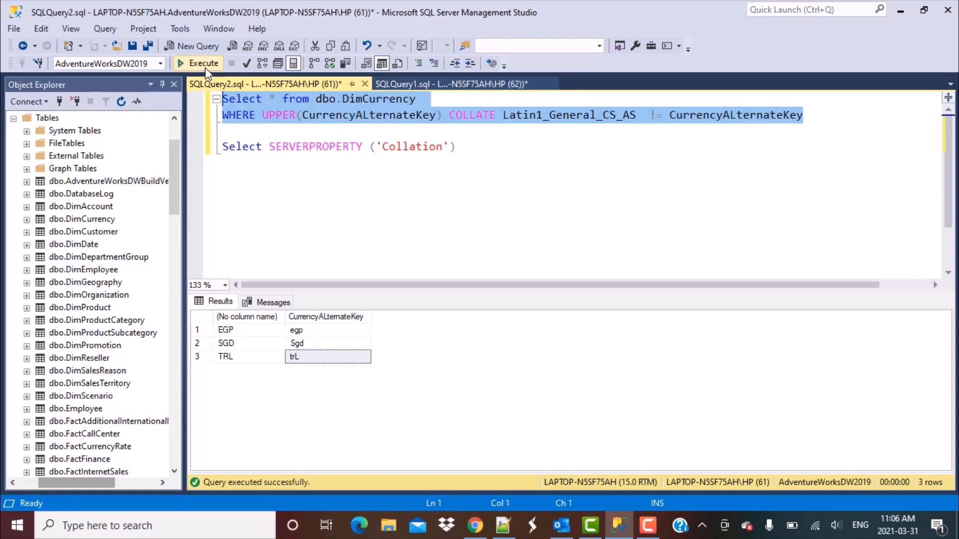
- Execute the SELECT * query, returning Egyptian Pound, Singapore Dollar and Turkish Lira
click(204, 63)
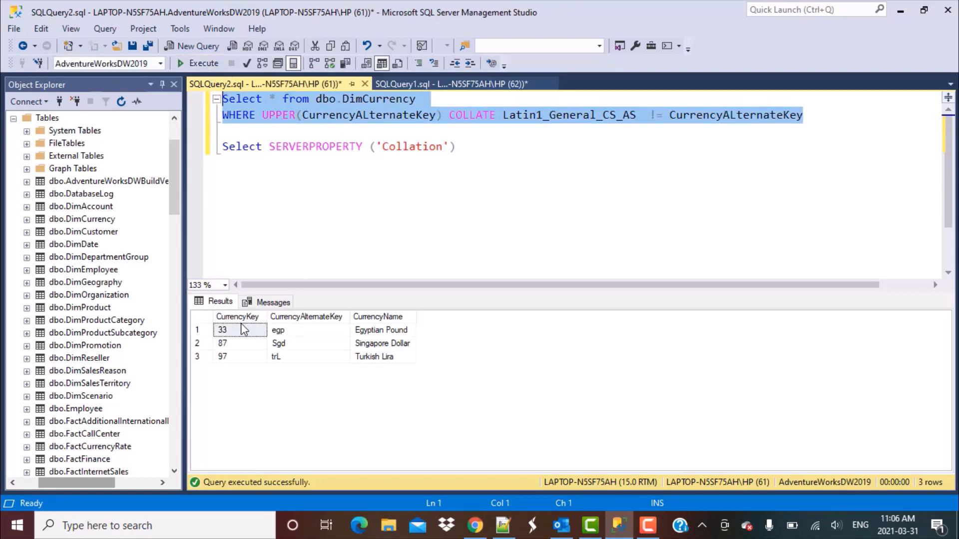
mouse_move(305, 345)
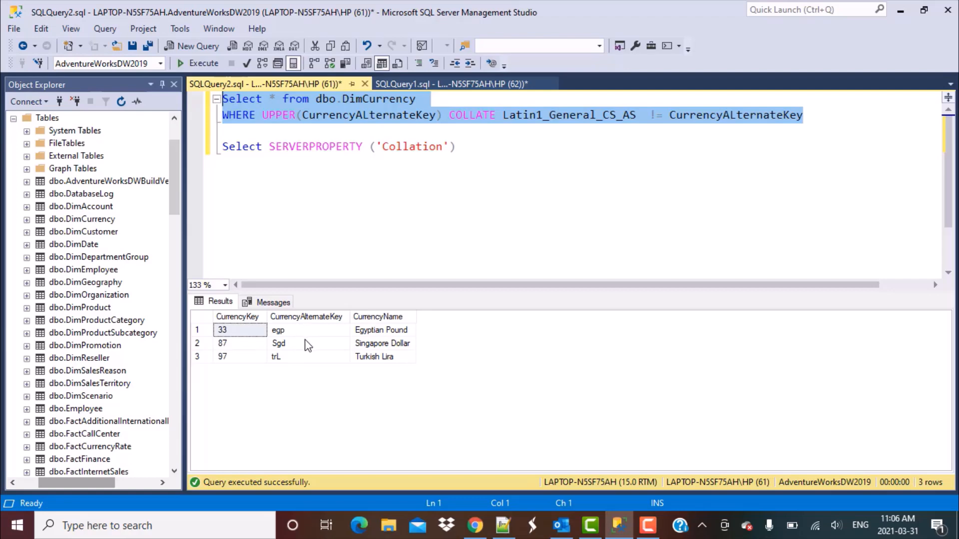
mouse_move(299, 365)
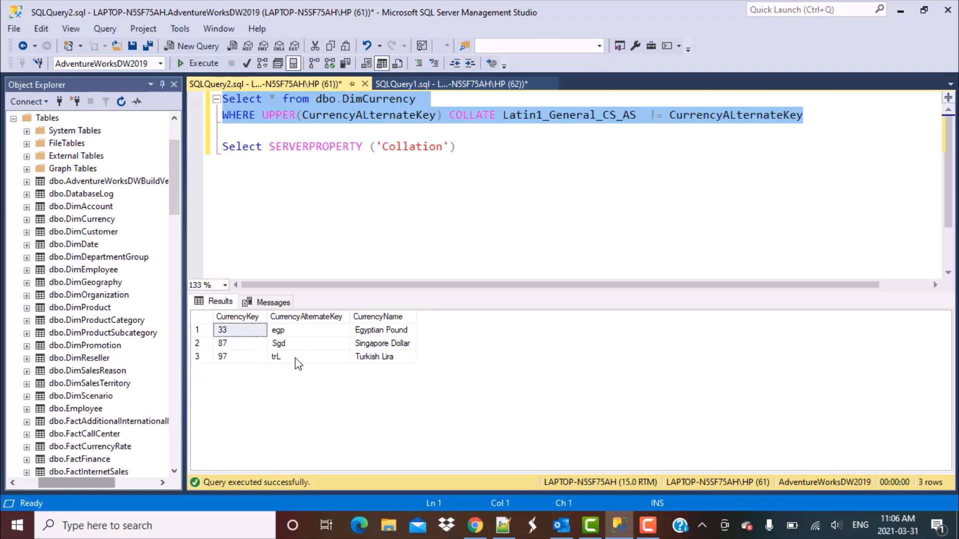
mouse_move(300, 336)
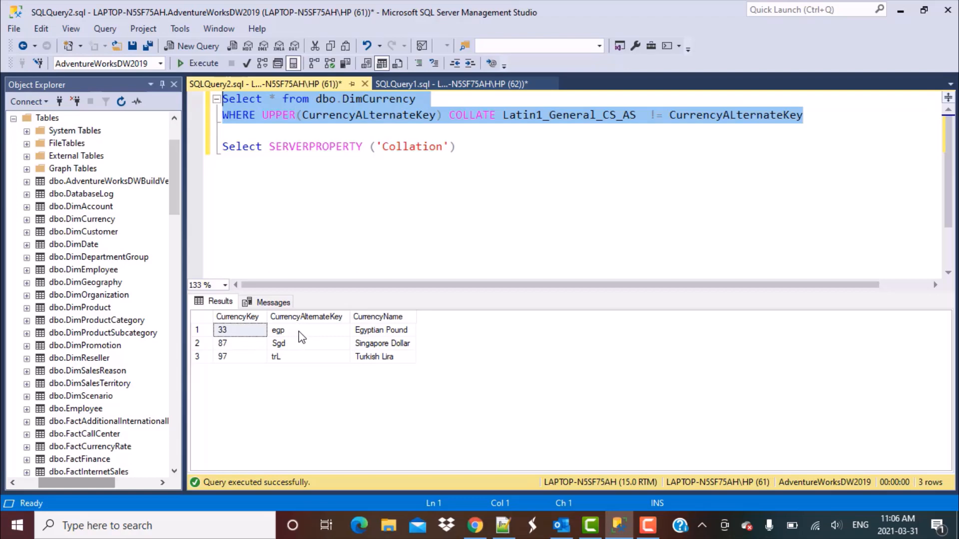
mouse_move(295, 360)
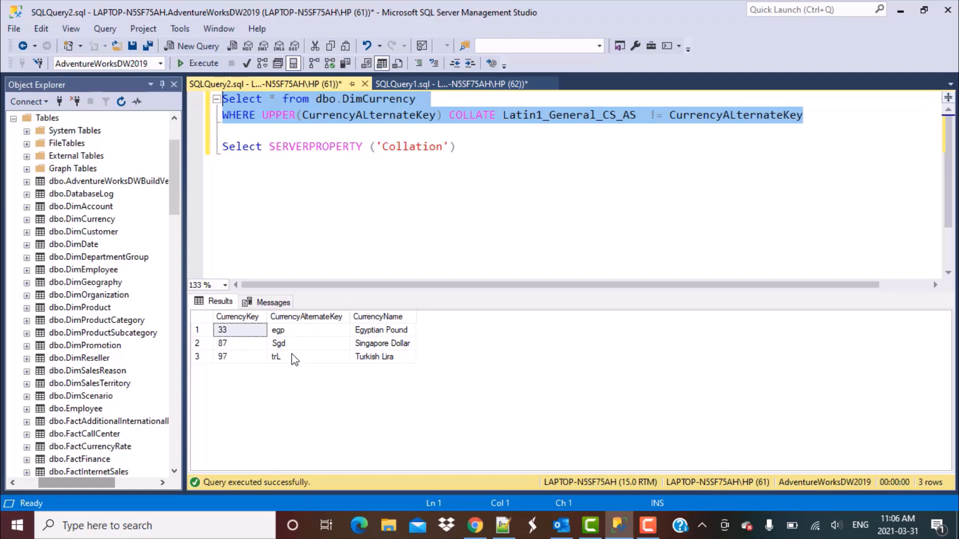
mouse_move(162, 507)
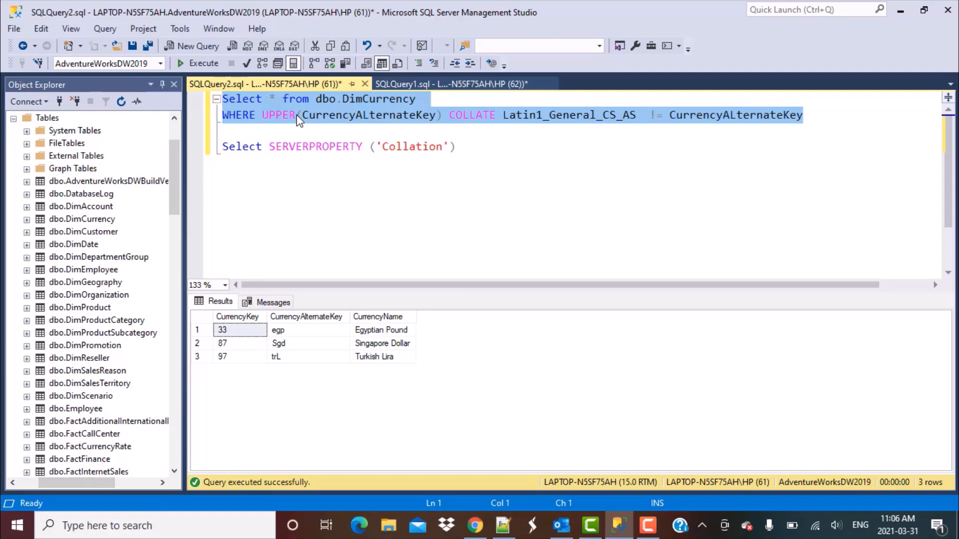
mouse_move(773, 173)
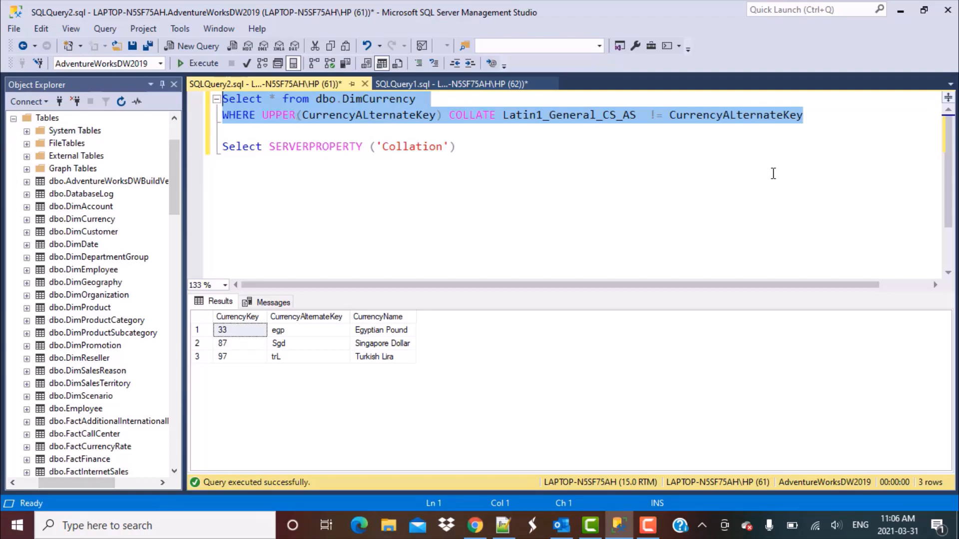